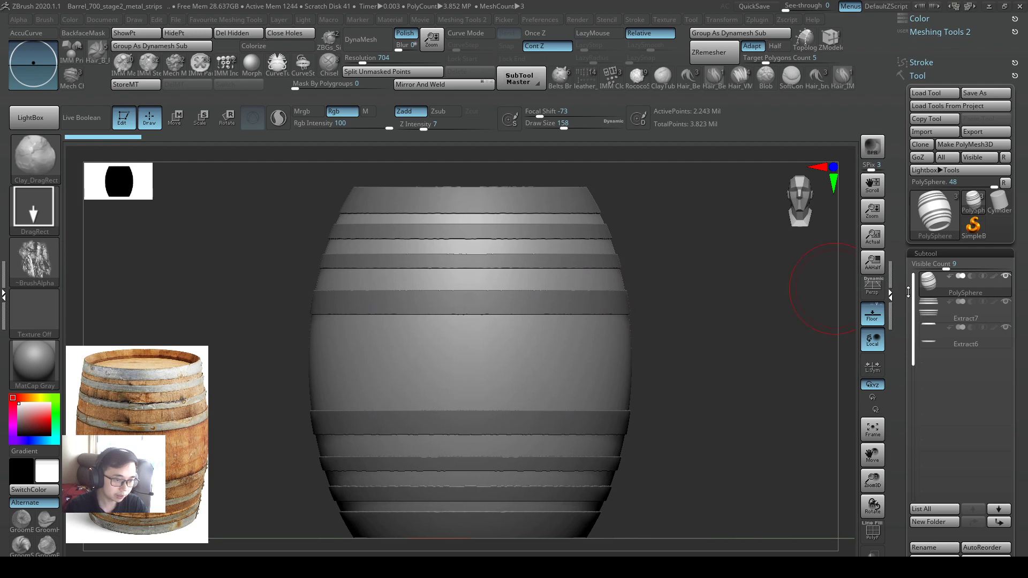
mouse_move(938, 293)
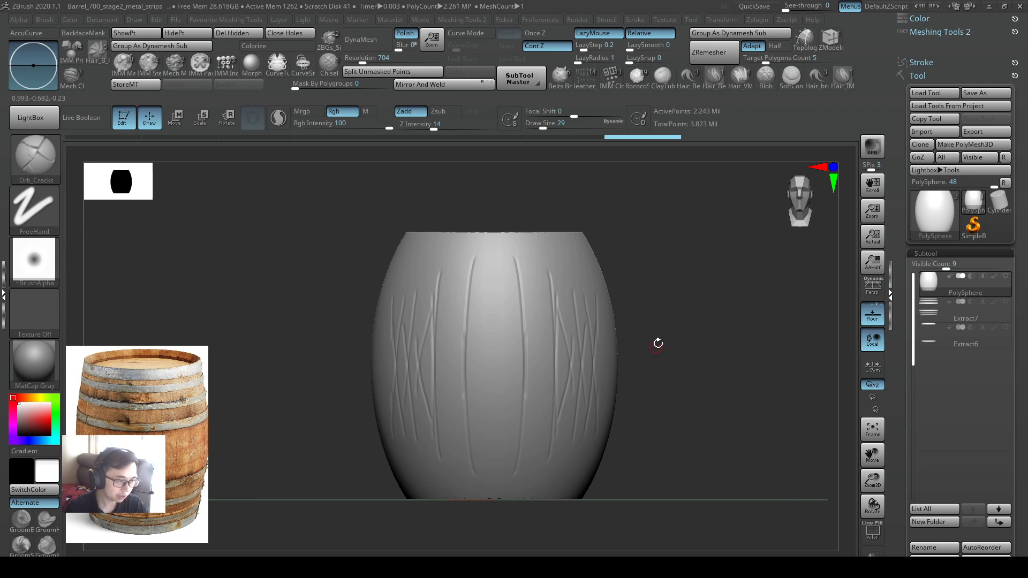
Clear the test Orb_Cracks strokes so the PolySphere barrel body is smooth again.
left_click_drag(657, 343, 216, 461)
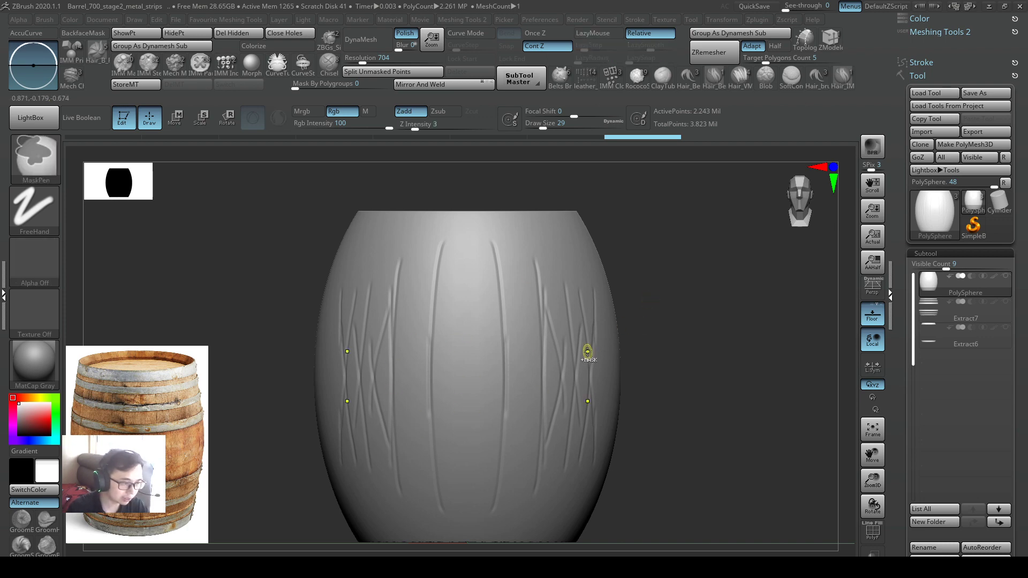
left_click_drag(587, 351, 589, 328)
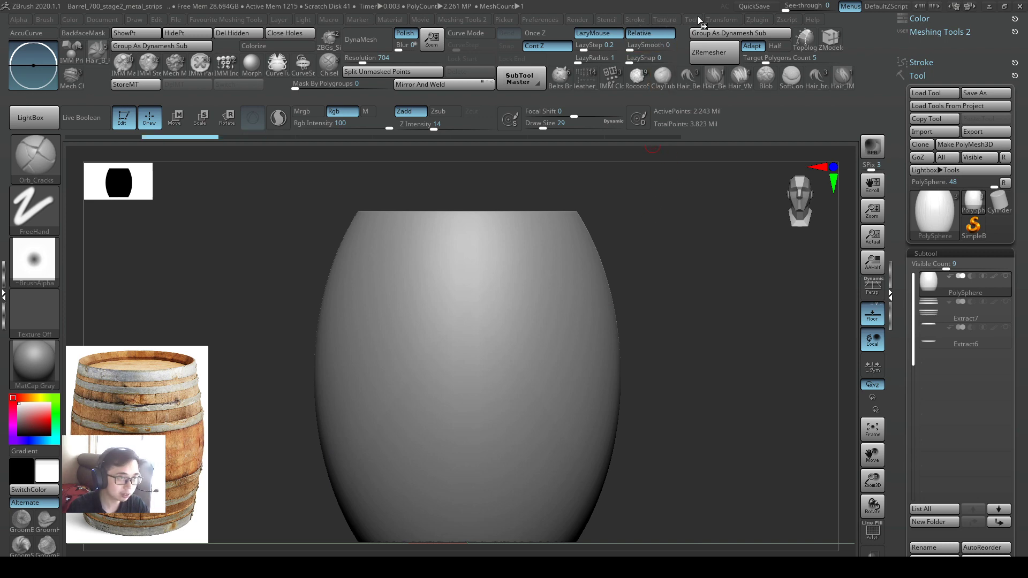
In Transform, switch symmetry to the vertical Y axis with radial repeat enabled.
left_click(723, 19)
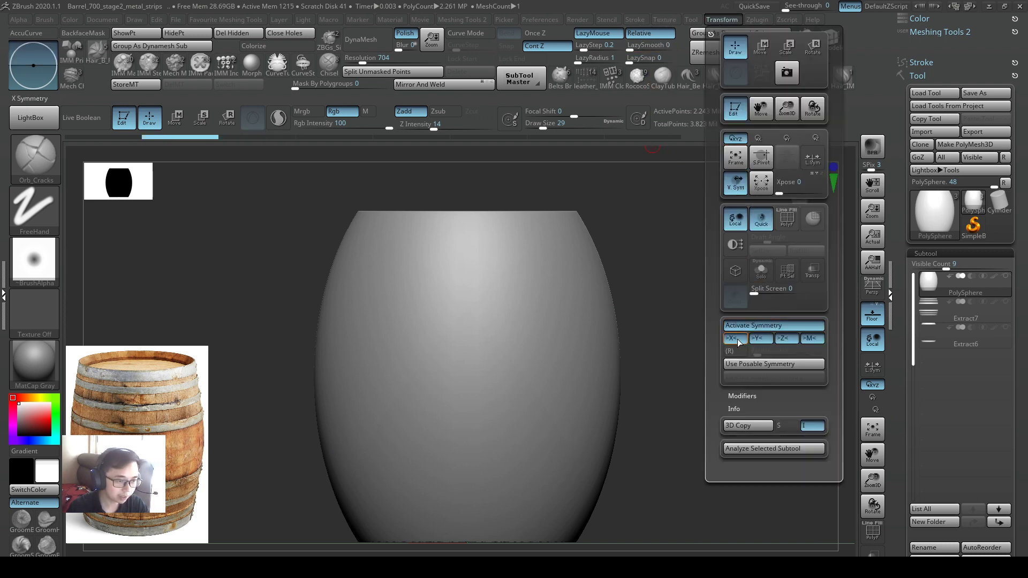
left_click(735, 337)
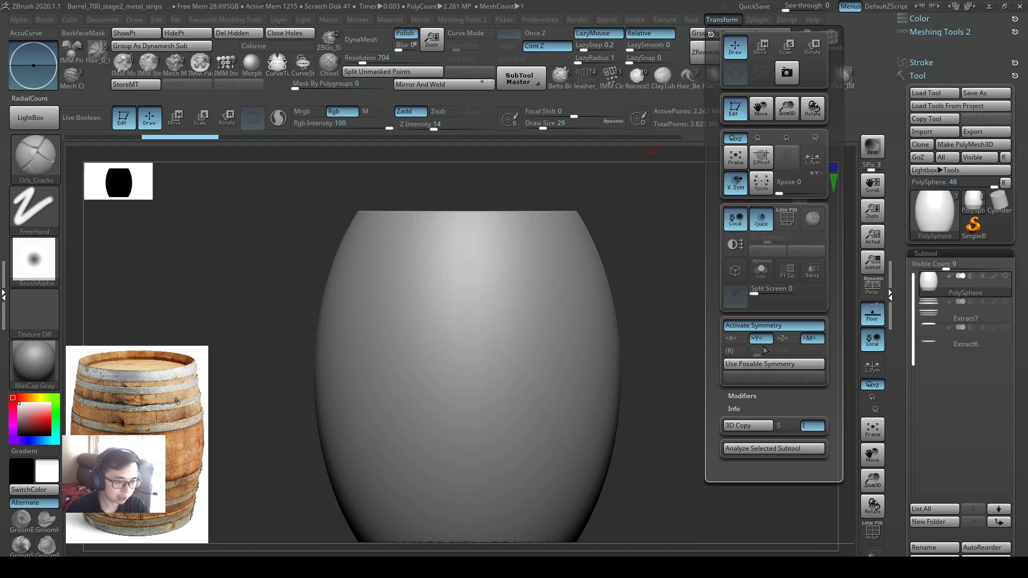
mouse_move(729, 351)
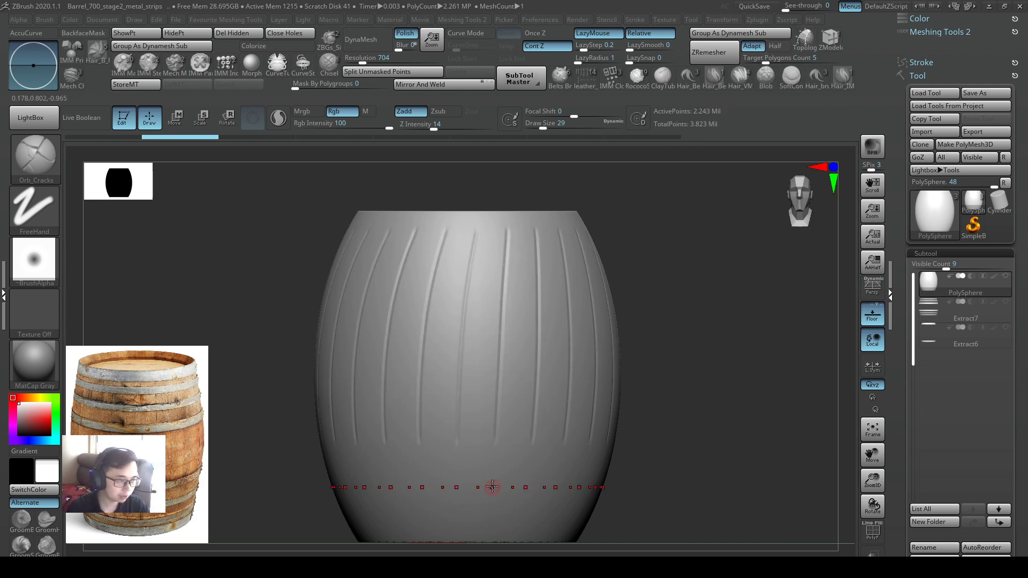
Stroke a straight vertical seam so radial symmetry cuts plank lines all around the barrel.
left_click_drag(491, 488, 521, 285)
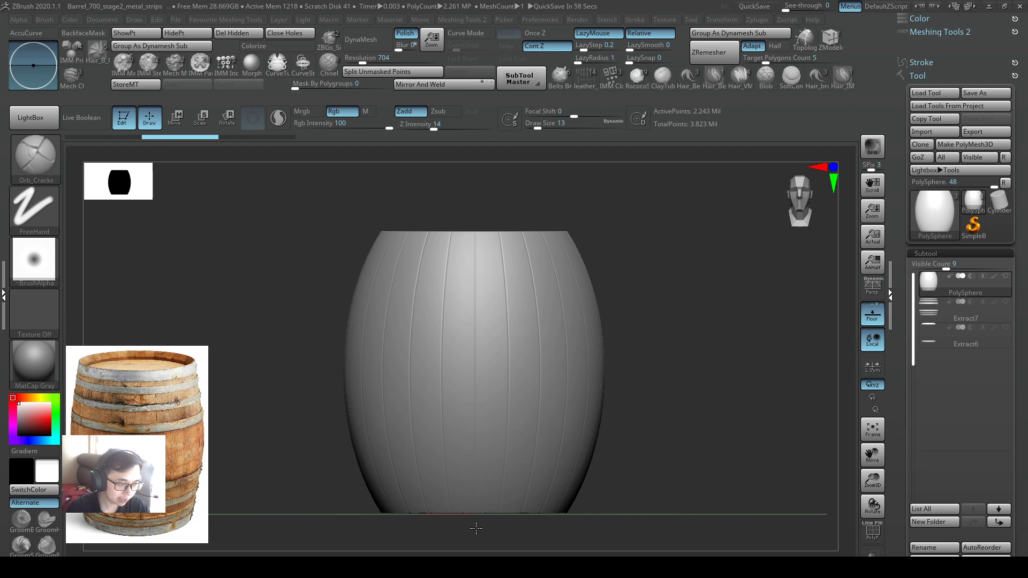
Redraw the vertical seams thinner with a reduced Draw Size under radial symmetry.
left_click_drag(351, 300, 593, 299)
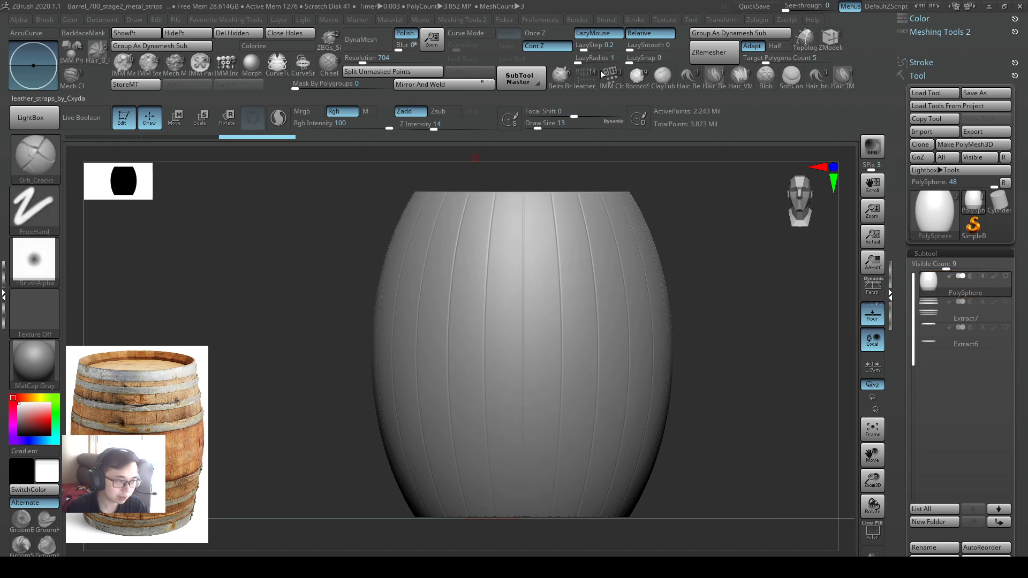
Change the RadialCount slider in Transform to a new repeat value around the barrel.
left_click(539, 19)
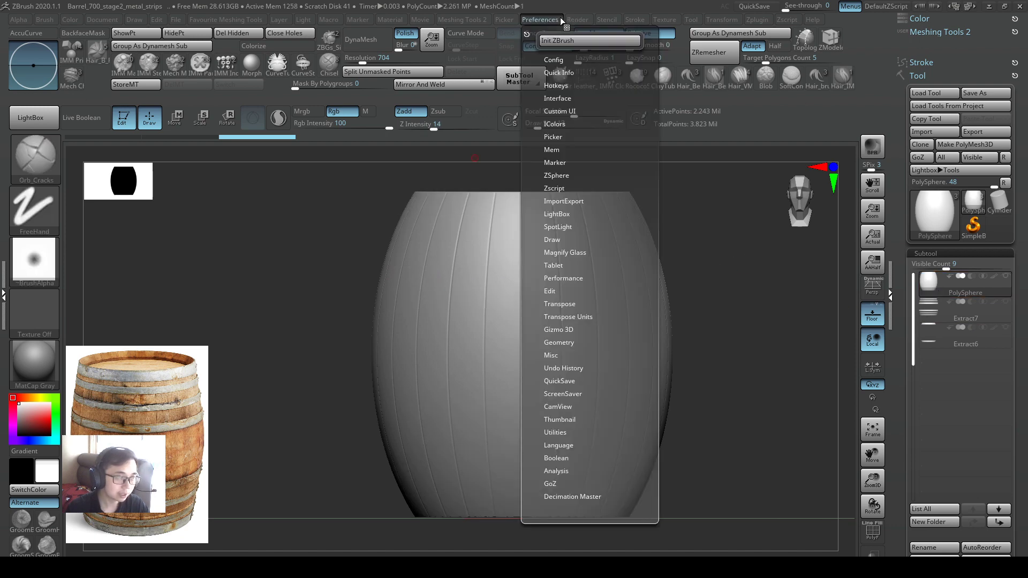
left_click(722, 19)
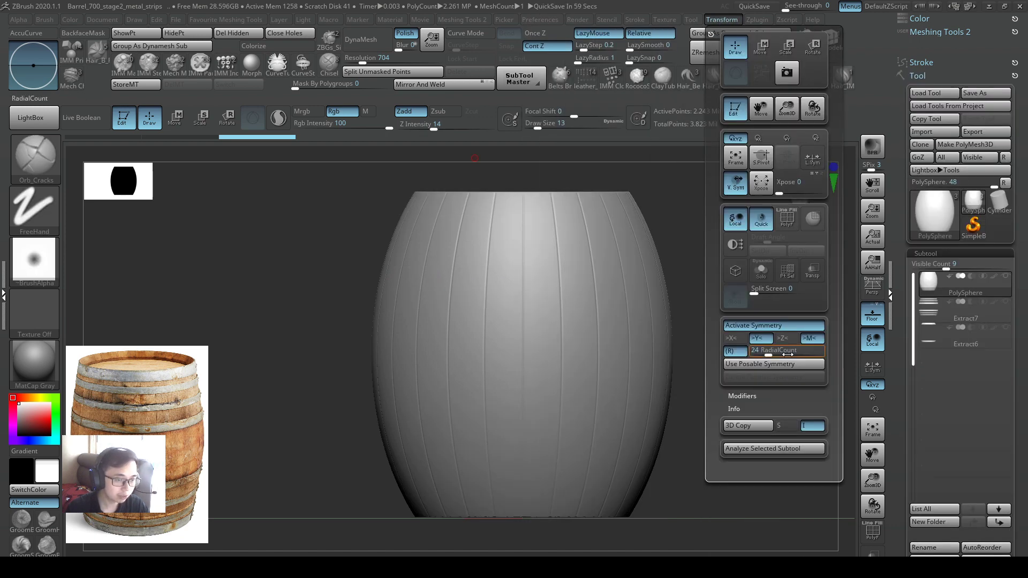
left_click(773, 350)
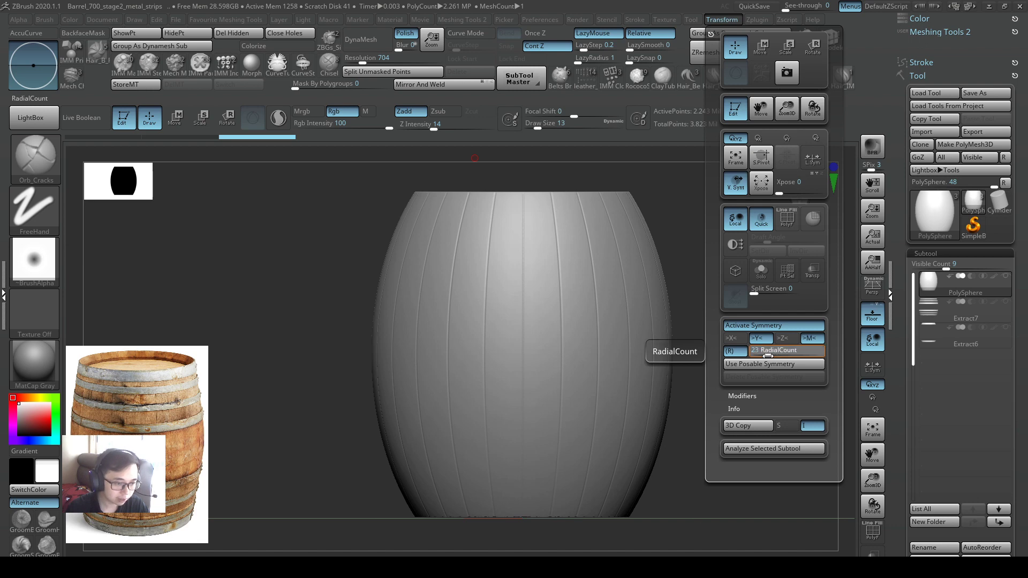
left_click(786, 350)
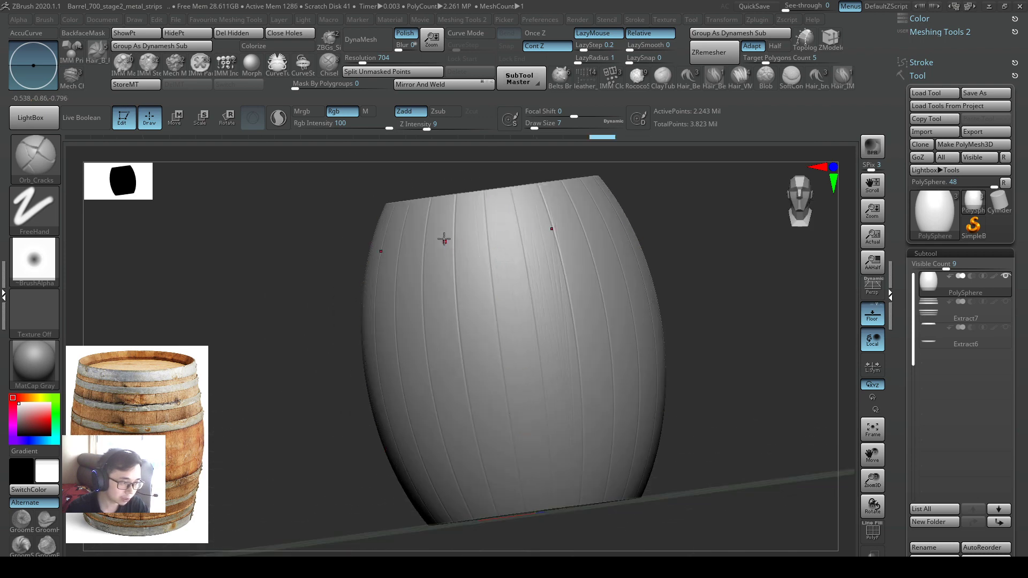
Tilt into the barrel's hollow top, then lay it on its side to expose the planks.
left_click_drag(444, 239, 468, 268)
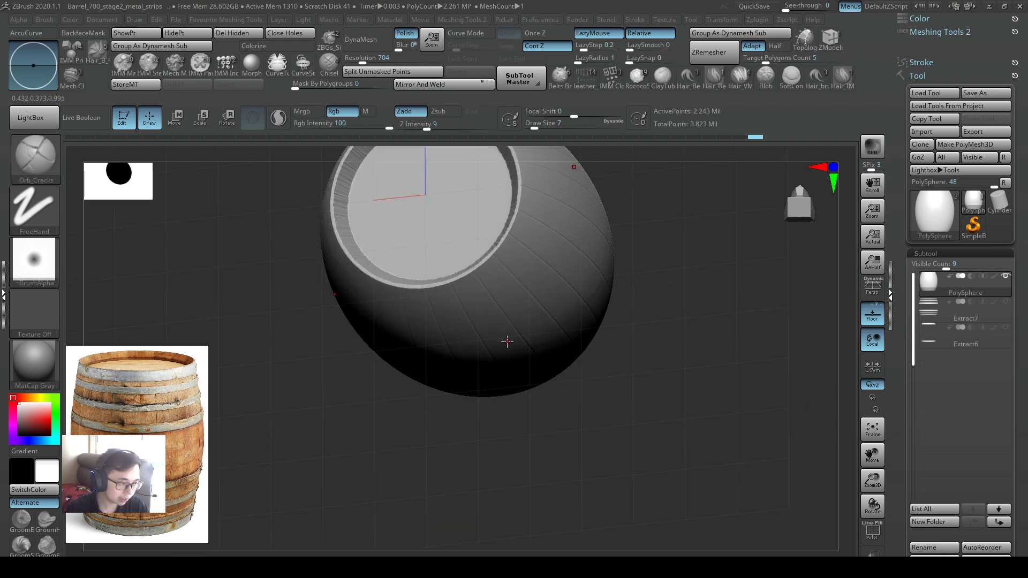
left_click_drag(504, 341, 717, 365)
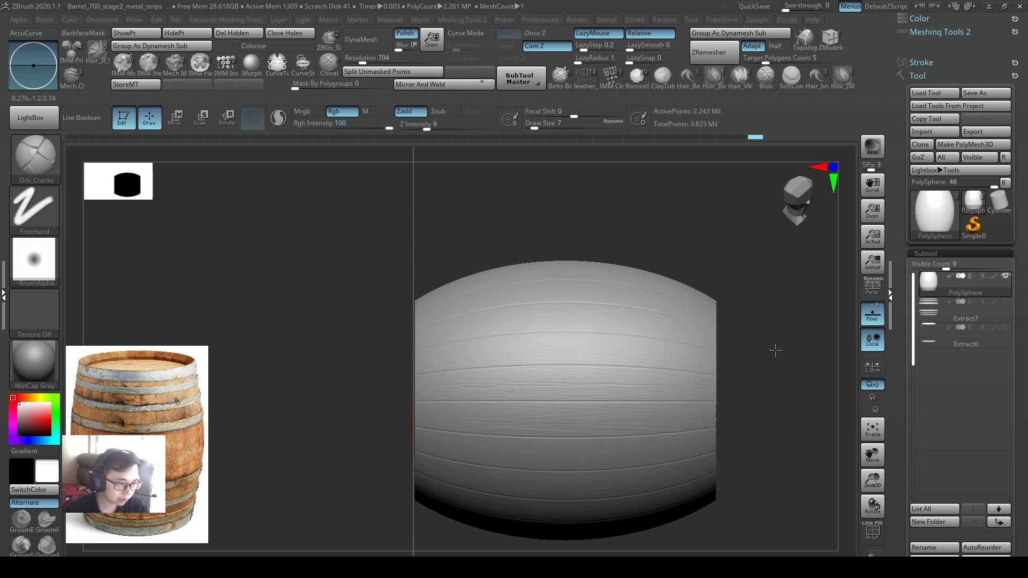
mouse_move(476, 340)
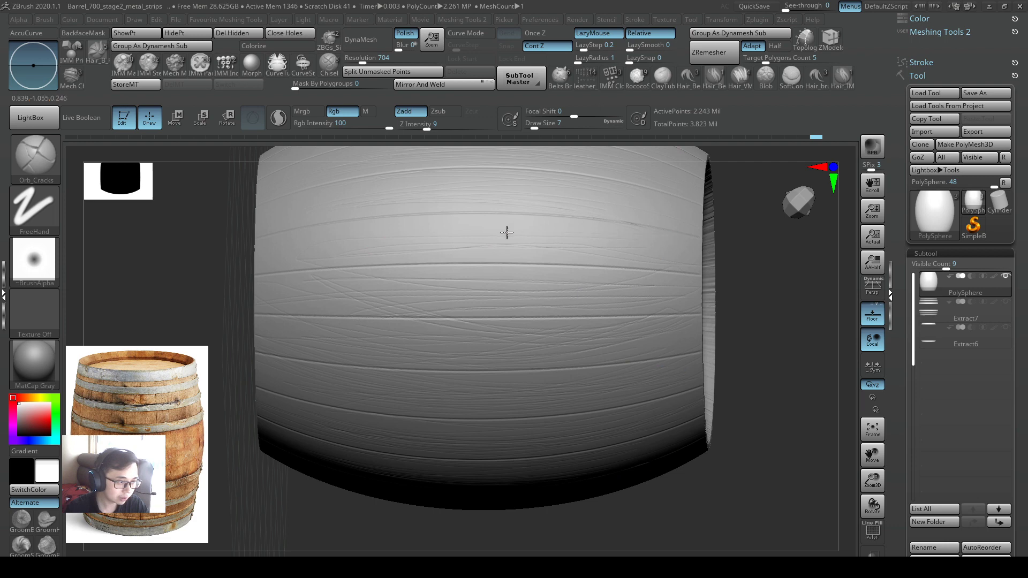
Carve lengthwise wood-grain streaks along the planks at Z Intensity 9, checking the open end.
left_click_drag(506, 233, 275, 269)
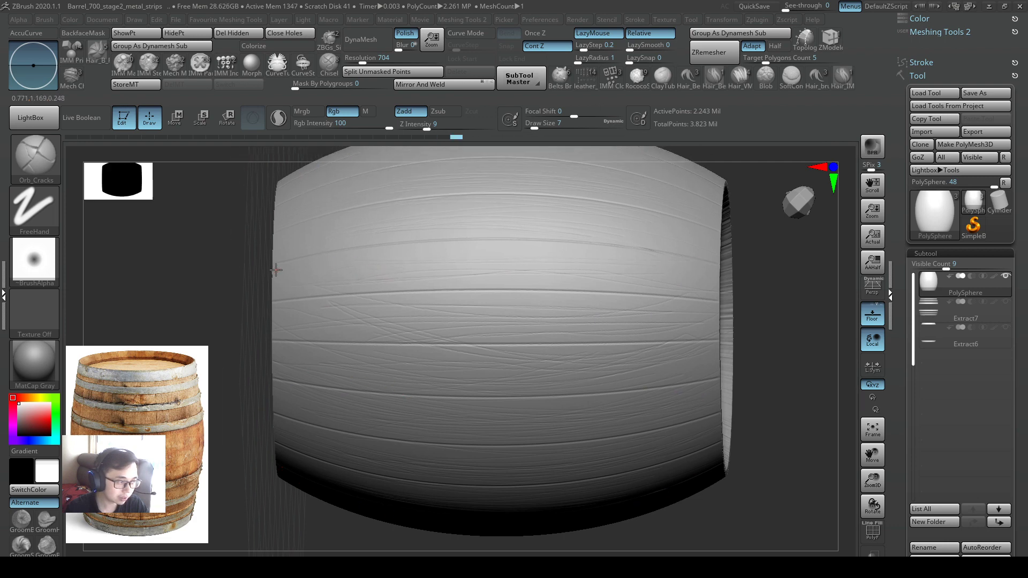
mouse_move(629, 285)
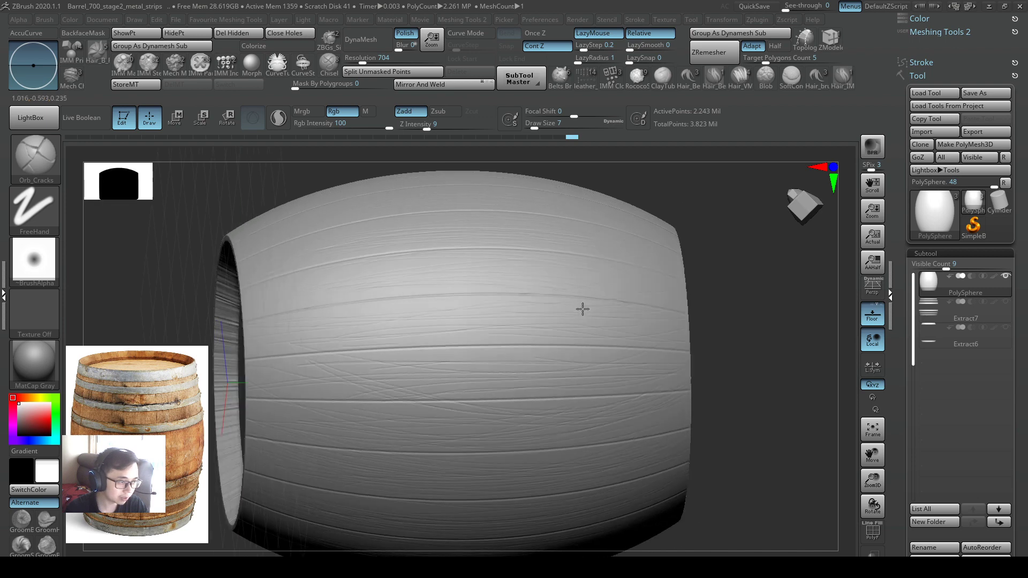
left_click_drag(582, 308, 704, 311)
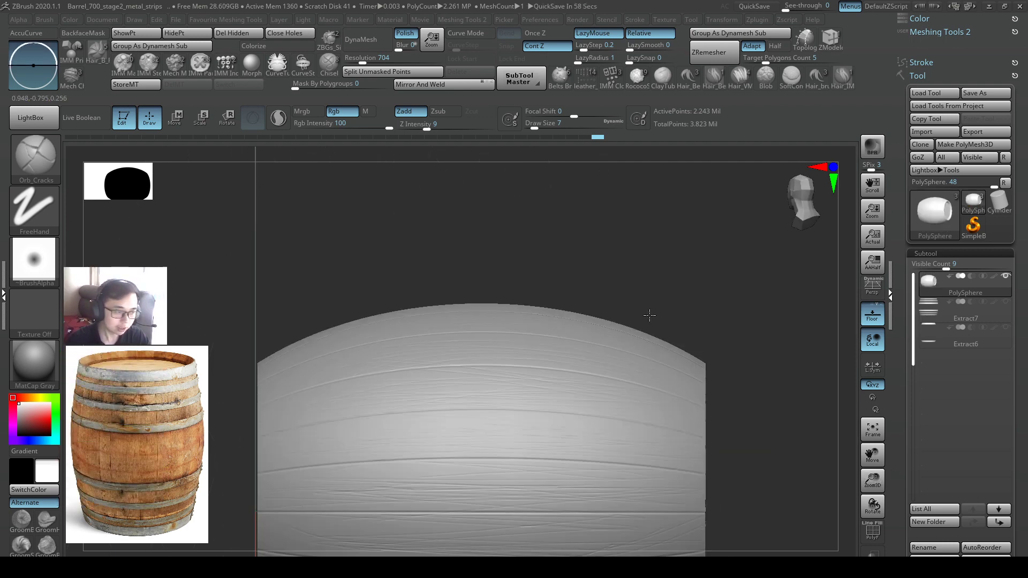
Carve and deepen a small damage cut across one plank on a fresh side of the barrel.
left_click_drag(648, 315, 578, 341)
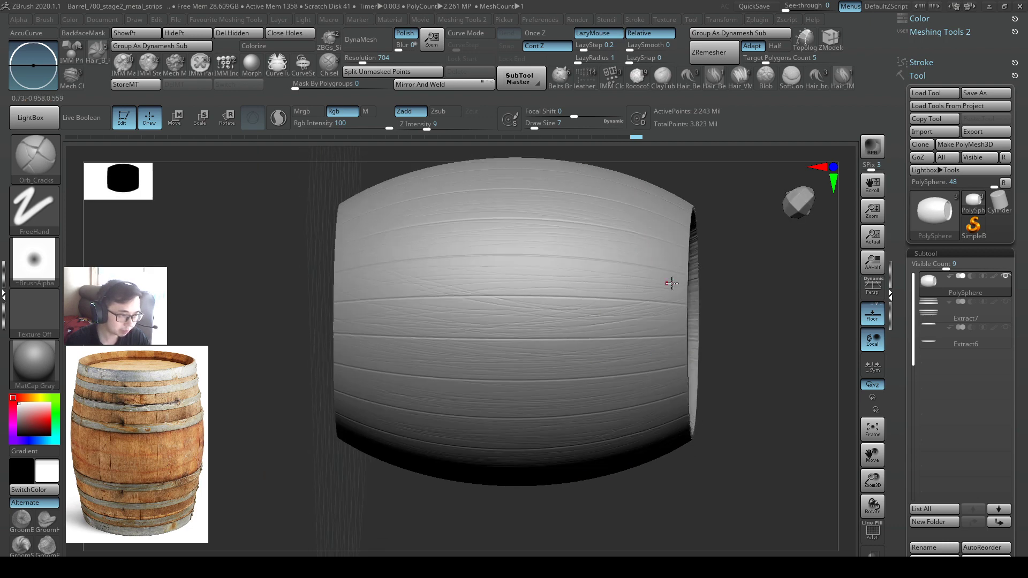
left_click_drag(668, 282, 583, 296)
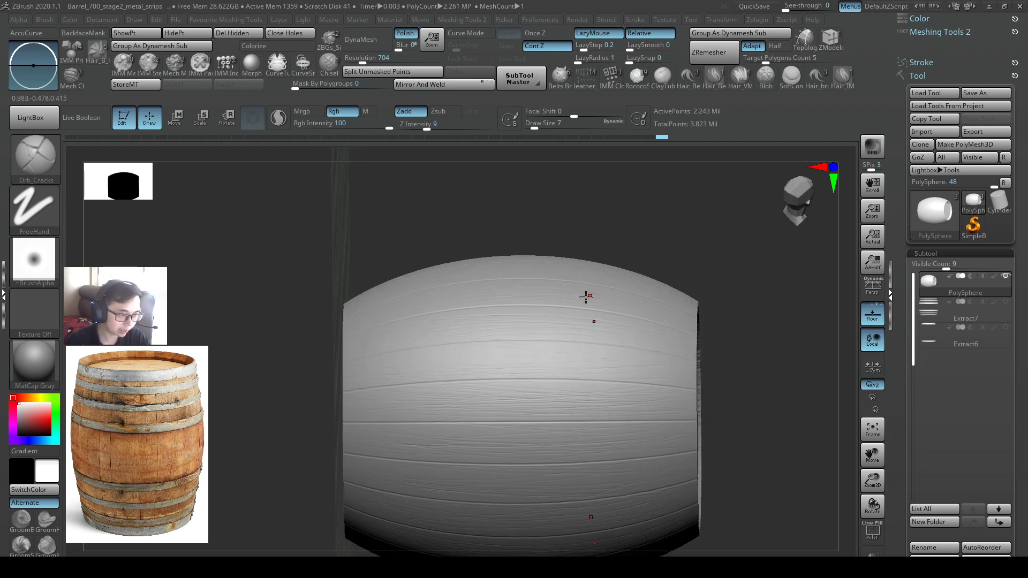
left_click_drag(585, 297, 535, 319)
type("14")
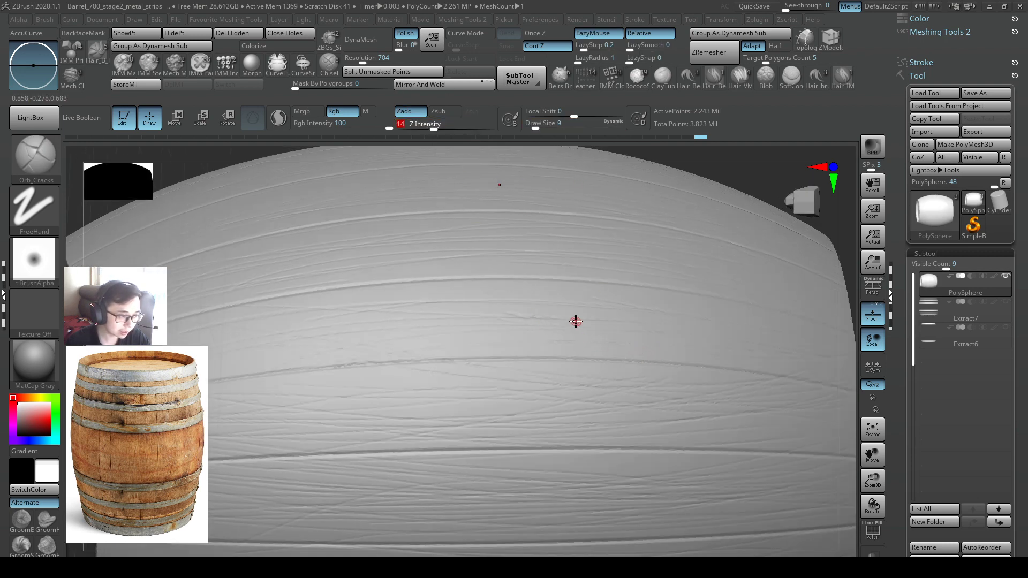
left_click_drag(576, 321, 512, 327)
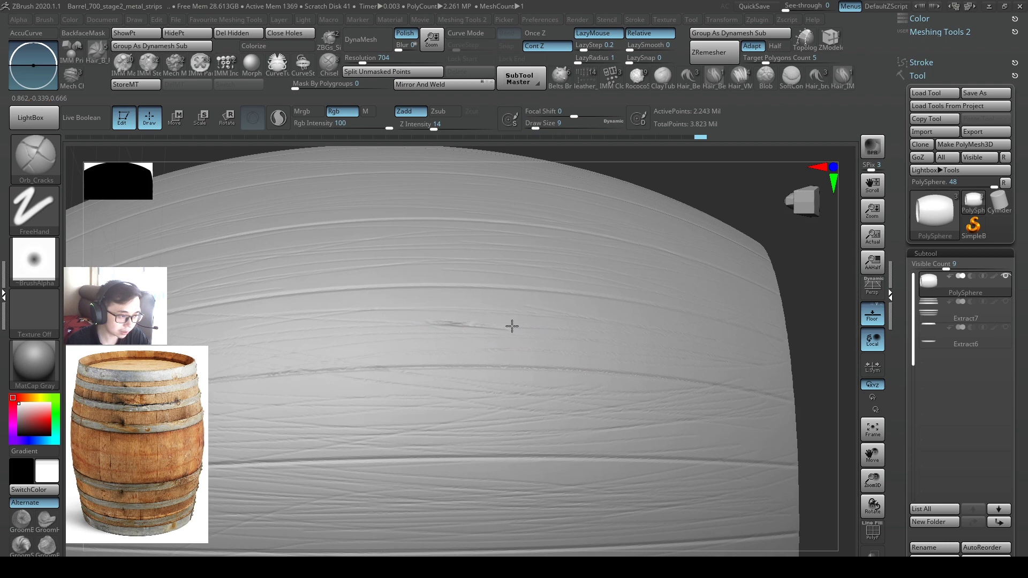
left_click_drag(512, 326, 618, 318)
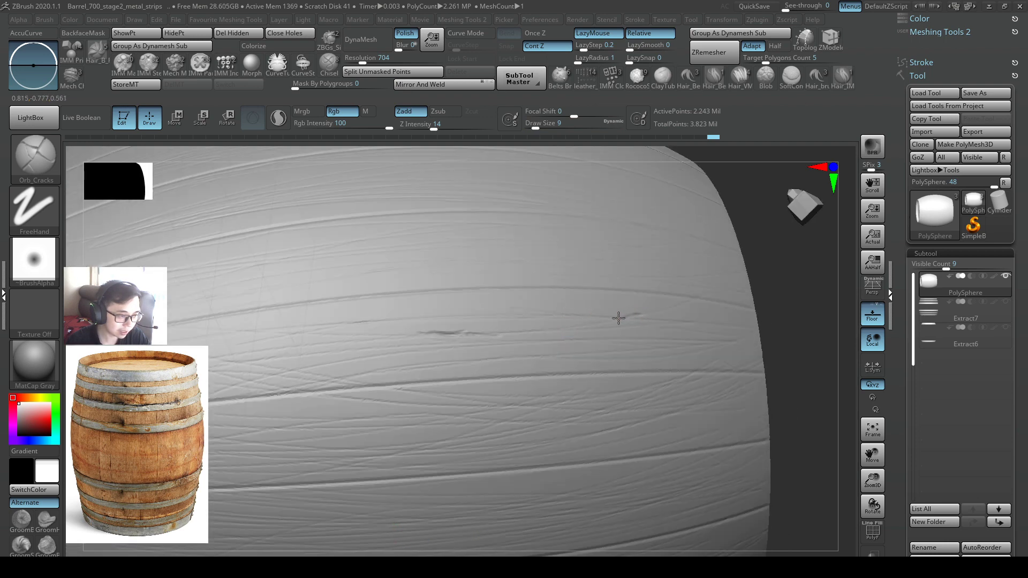
Orbit around the barrel and zoom in close to inspect the cut planks.
left_click_drag(617, 318, 496, 321)
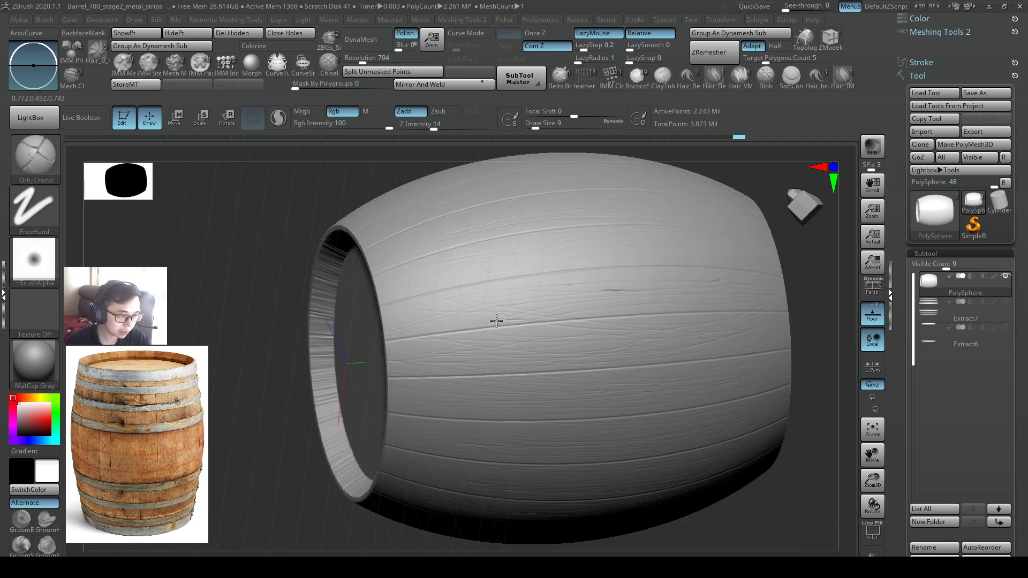
left_click_drag(496, 321, 590, 334)
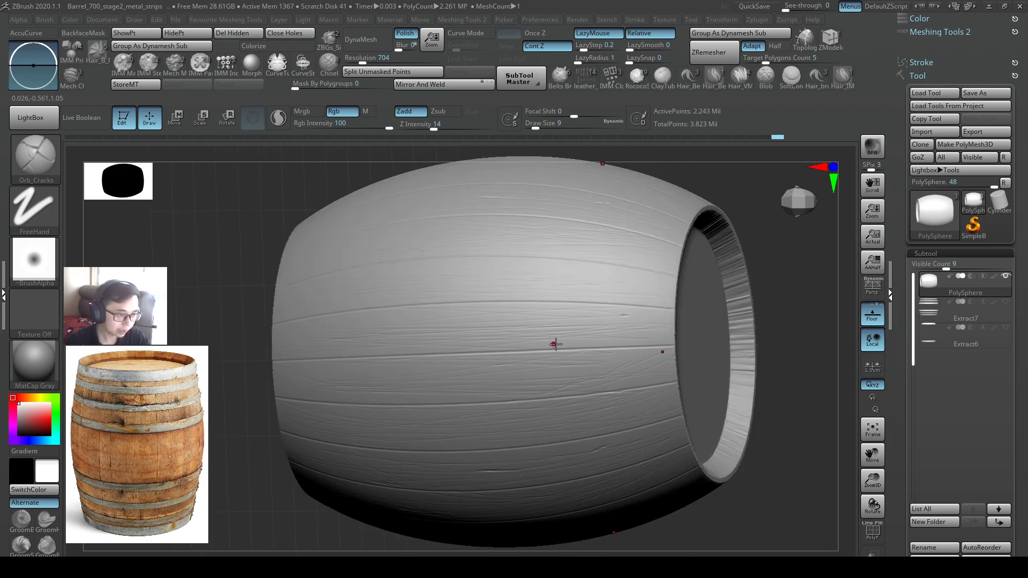
left_click_drag(556, 344, 341, 346)
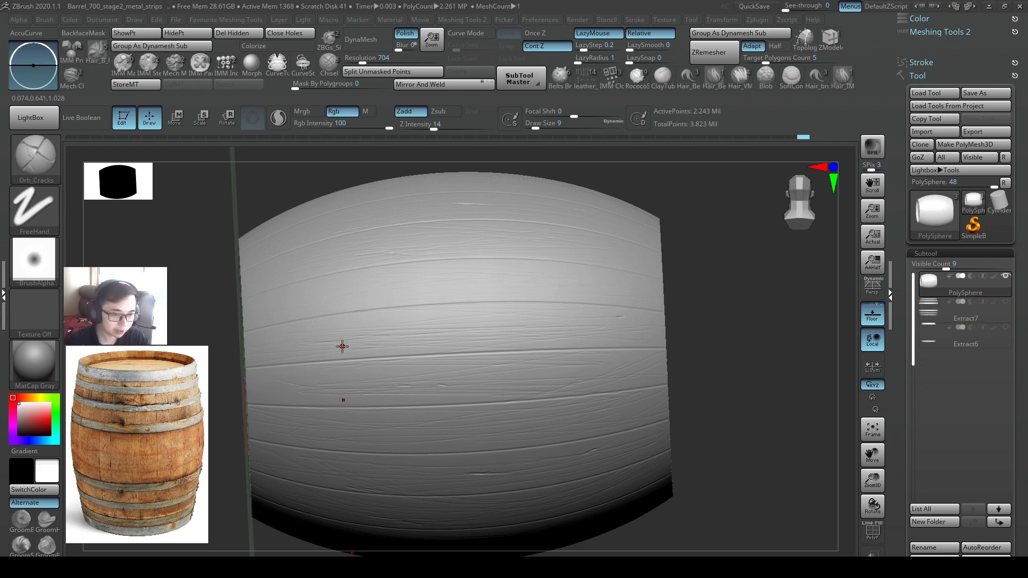
Scratch the banded planks, then bring the barrel back to a straight-on front view.
left_click_drag(341, 346, 471, 296)
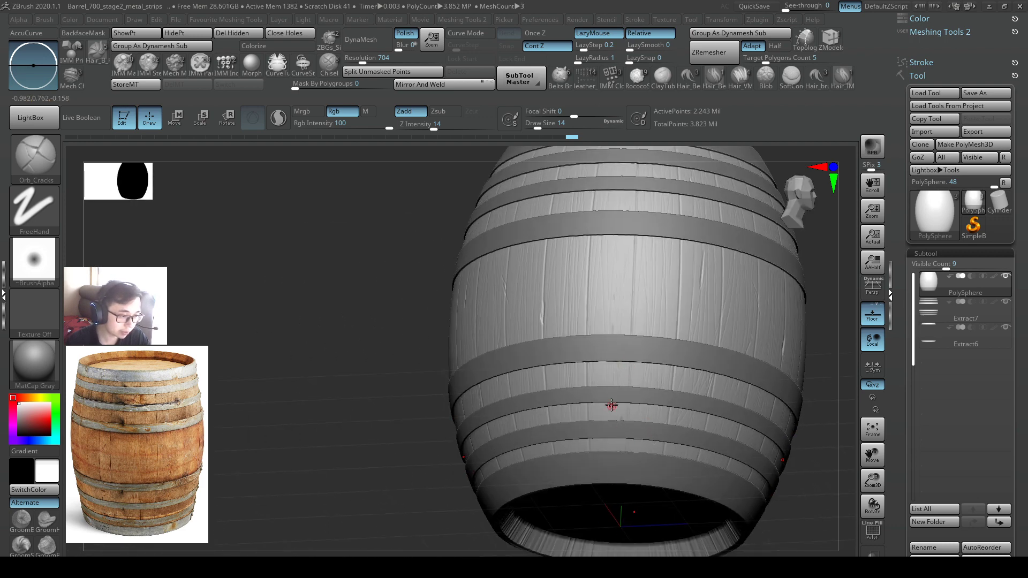
left_click_drag(613, 405, 675, 275)
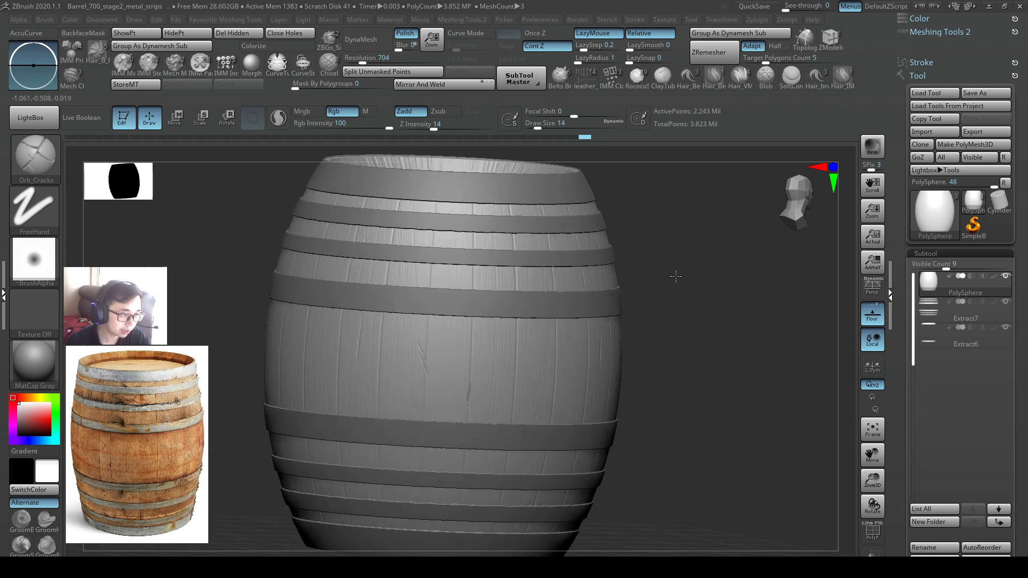
left_click_drag(676, 276, 691, 271)
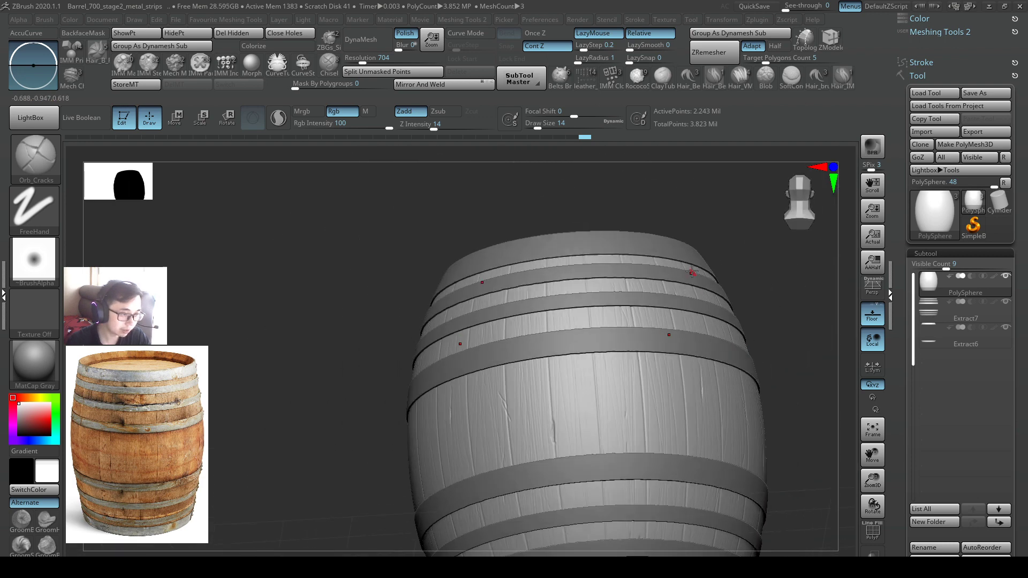
left_click_drag(692, 271, 639, 327)
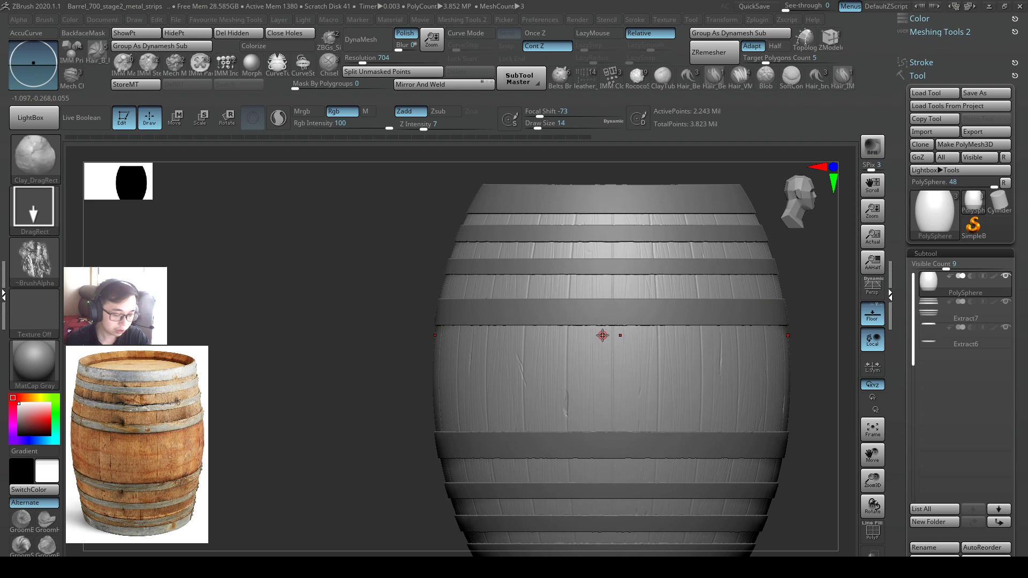
Load a rough grunge image alpha and drag-stamp weathered texture onto the planks.
left_click(34, 259)
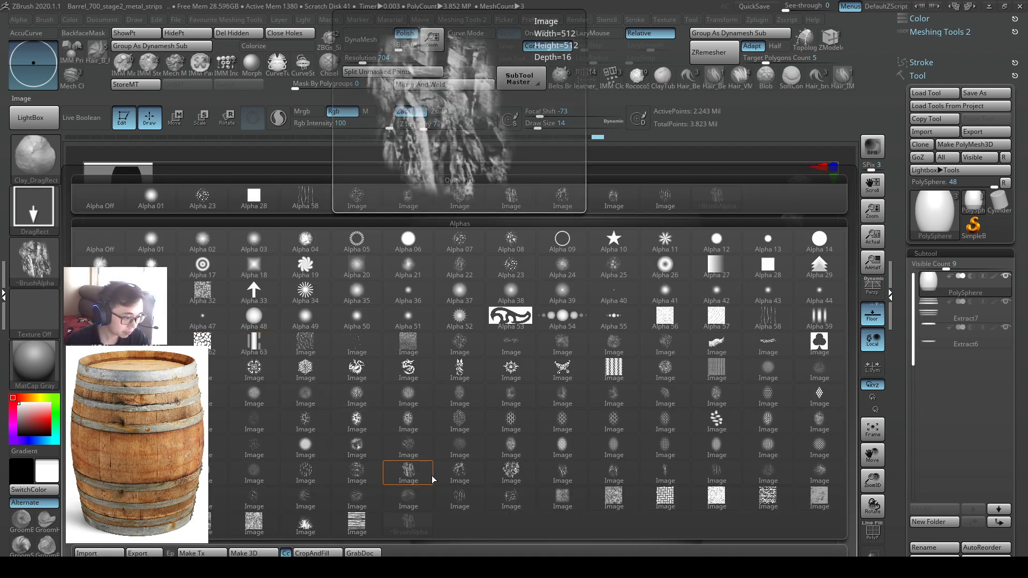
mouse_move(419, 473)
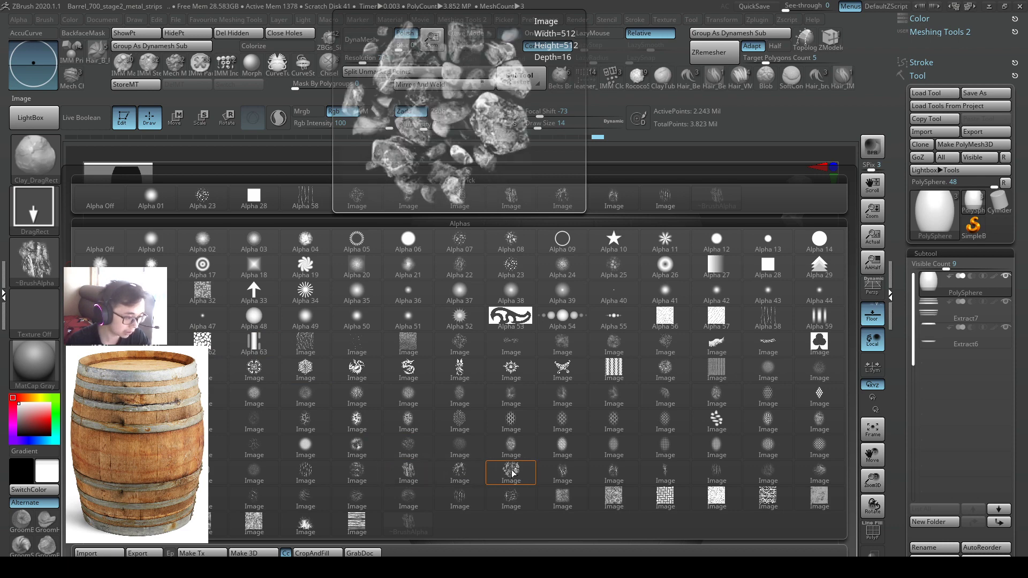
left_click(408, 473)
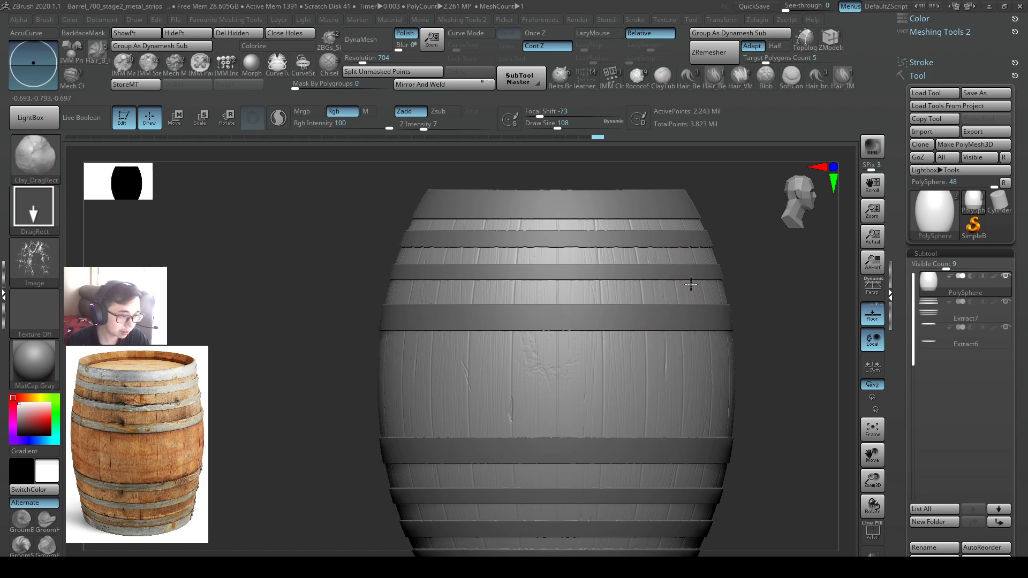
mouse_move(660, 505)
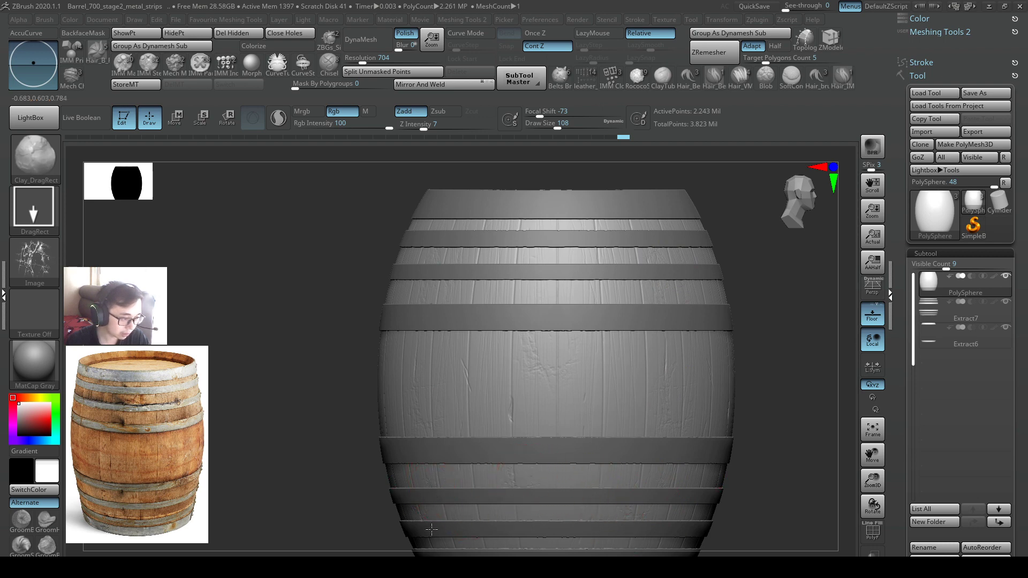
left_click(482, 255)
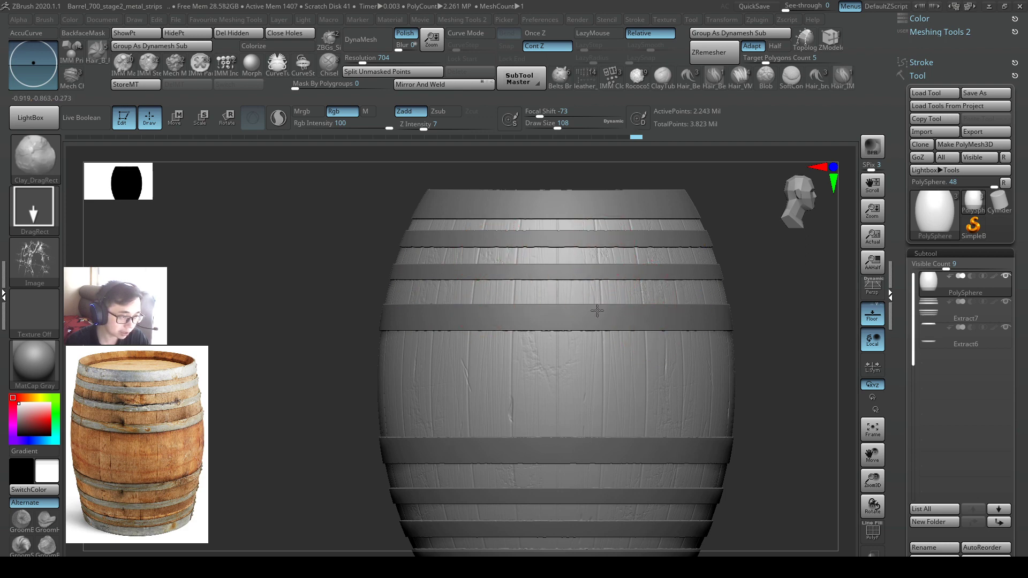
left_click_drag(597, 311, 665, 395)
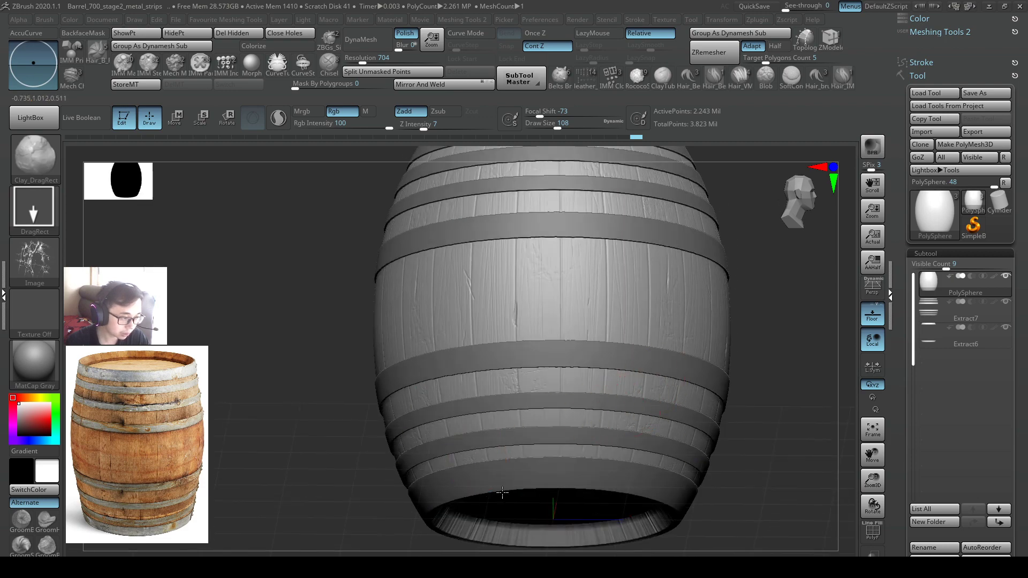
left_click_drag(501, 492, 412, 331)
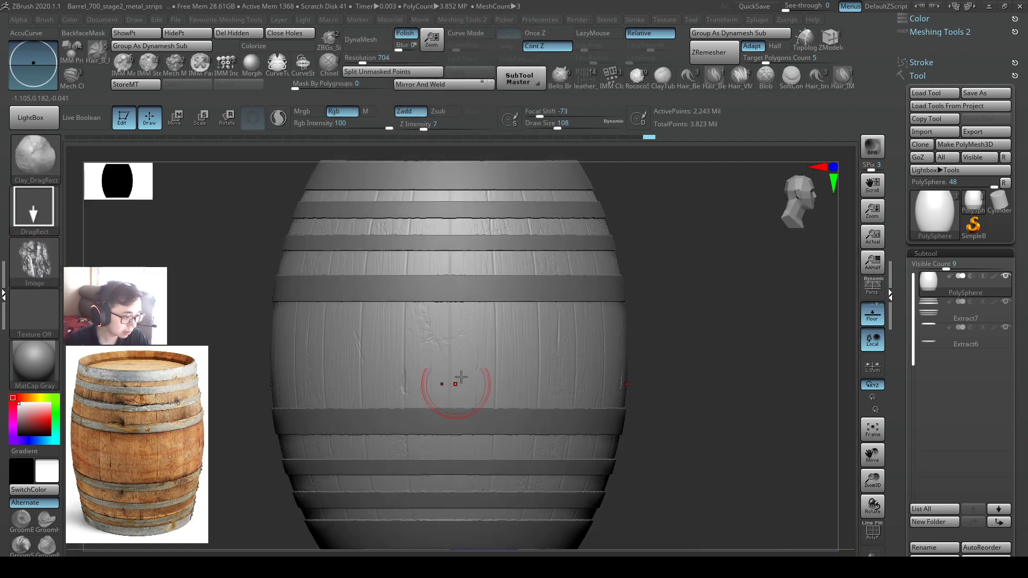
Stamp rough weathered patches across the planks, finishing along the top boards of the barrel.
left_click_drag(456, 383, 536, 431)
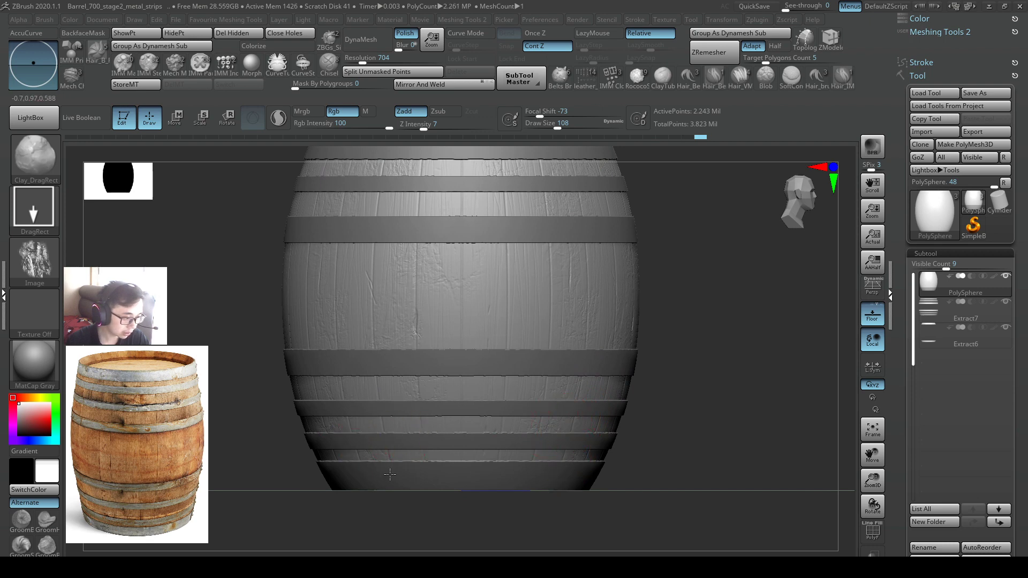
left_click(436, 472)
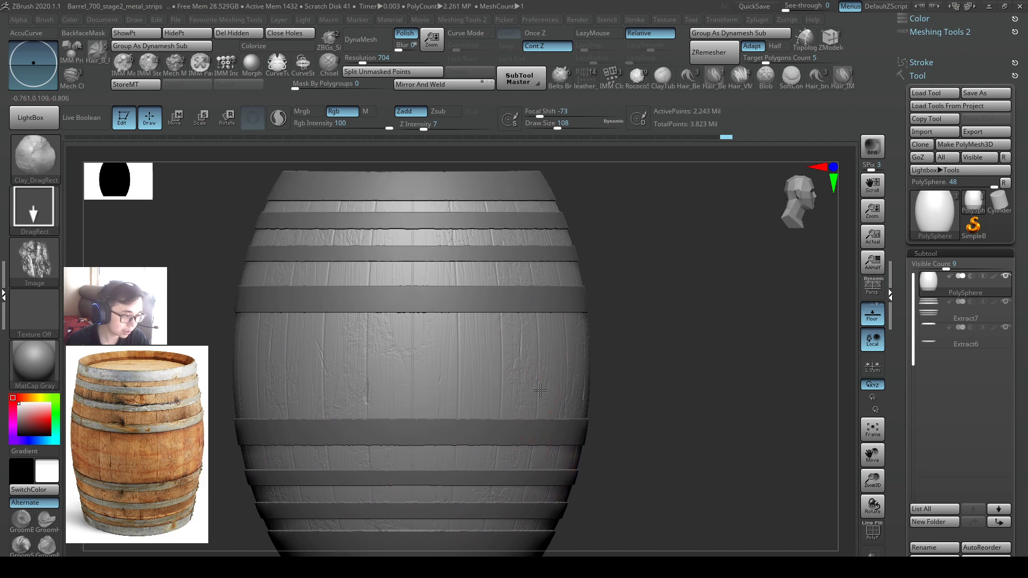
left_click_drag(539, 390, 528, 365)
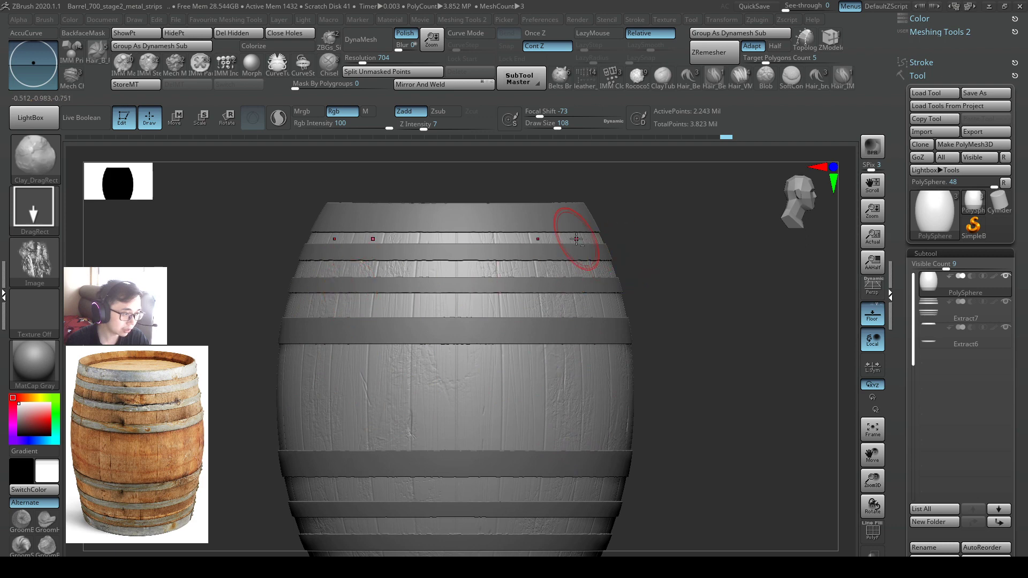
left_click_drag(577, 238, 355, 327)
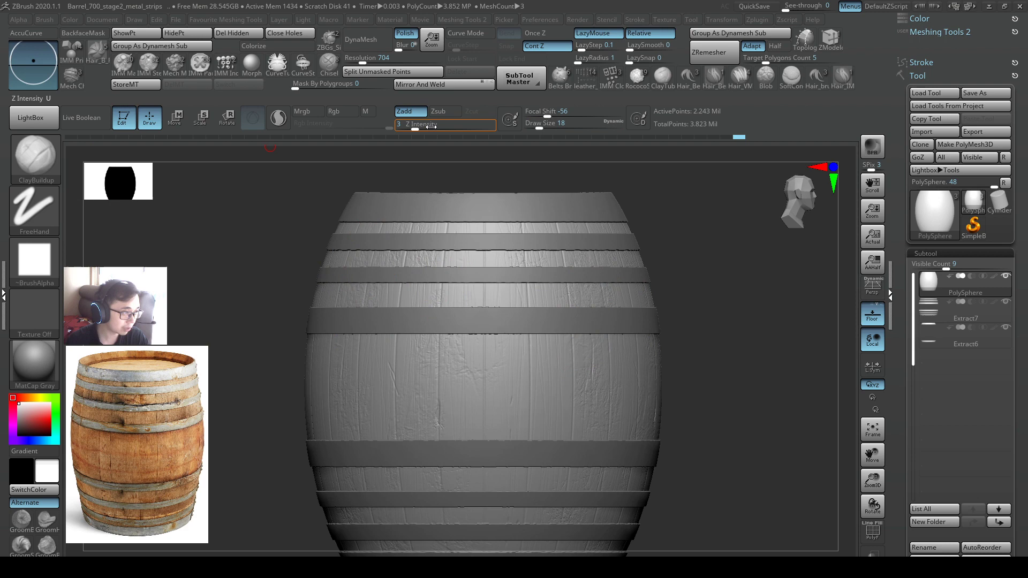
Raise brush strength to about 20 and stroke fine wood-grain lines along the vertical planks.
left_click_drag(407, 124, 442, 124)
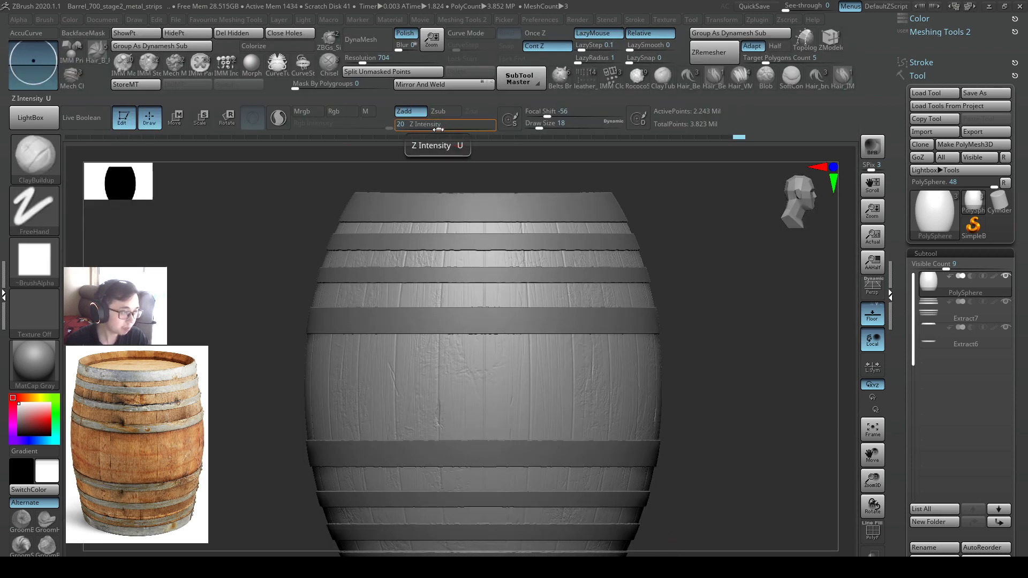
left_click_drag(420, 125, 403, 124)
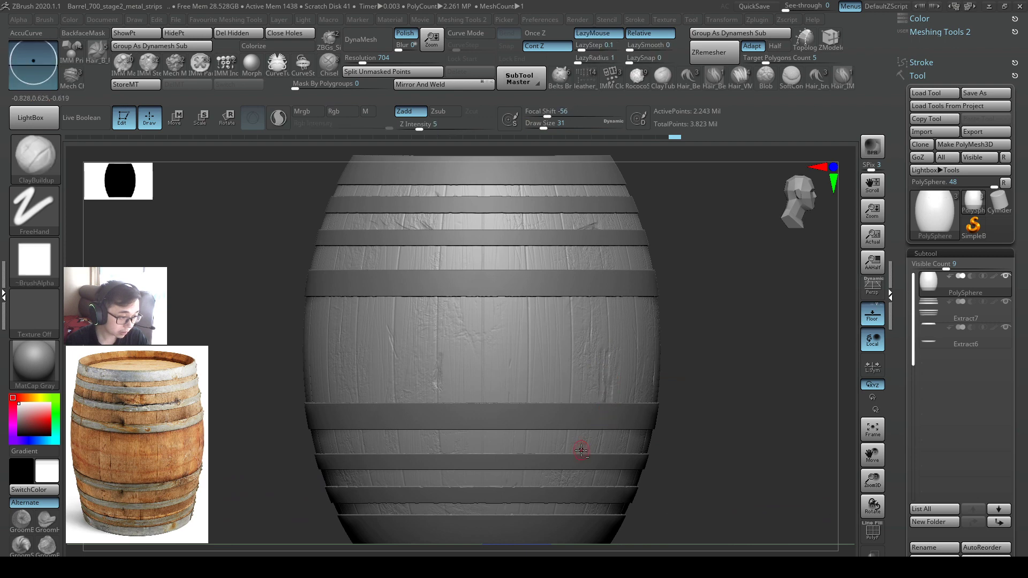
left_click_drag(580, 451, 459, 359)
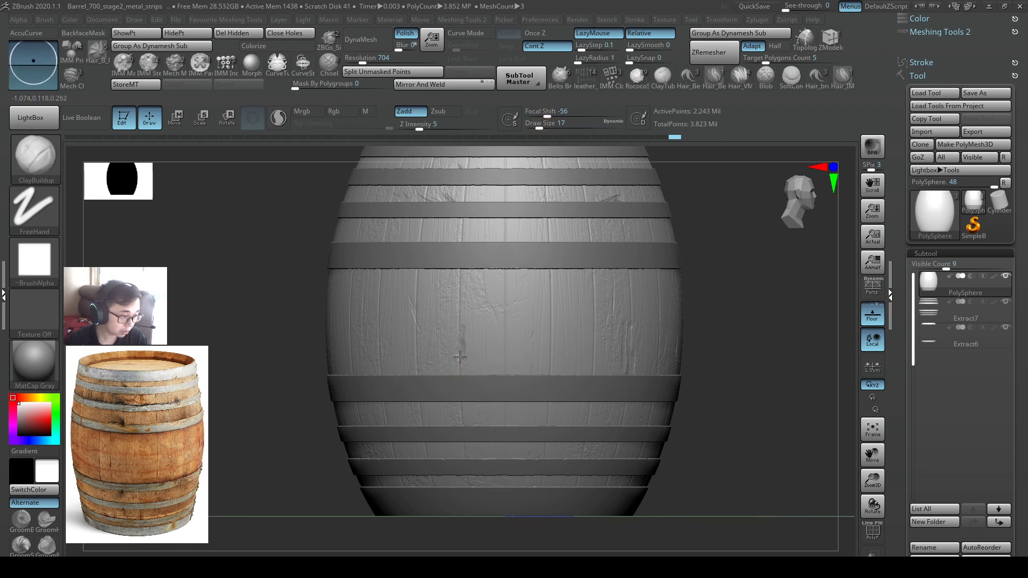
left_click_drag(460, 357, 497, 374)
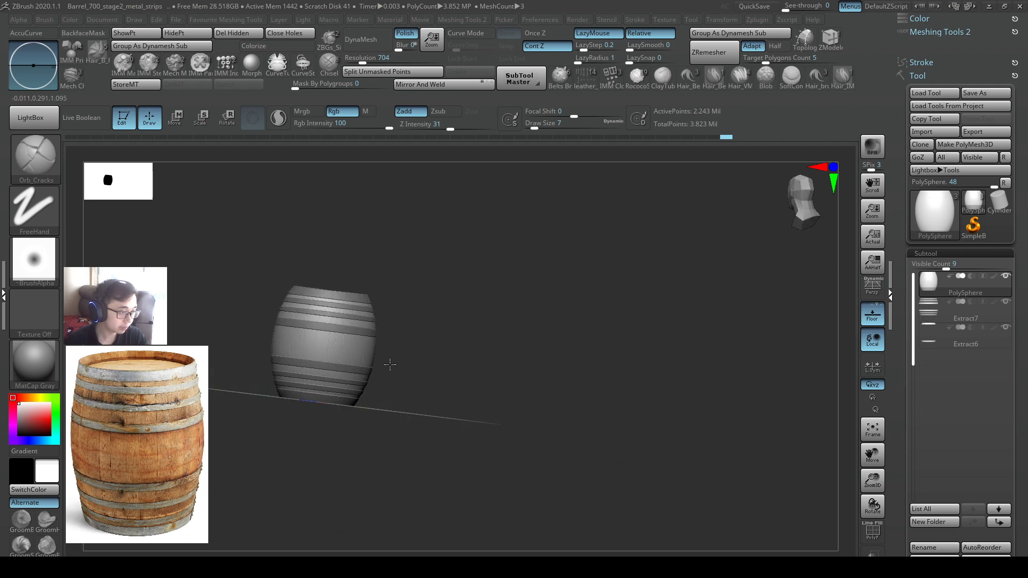
Turn the barrel upright, carve a small crack into a plank and check it from the side and top.
left_click_drag(321, 341, 420, 354)
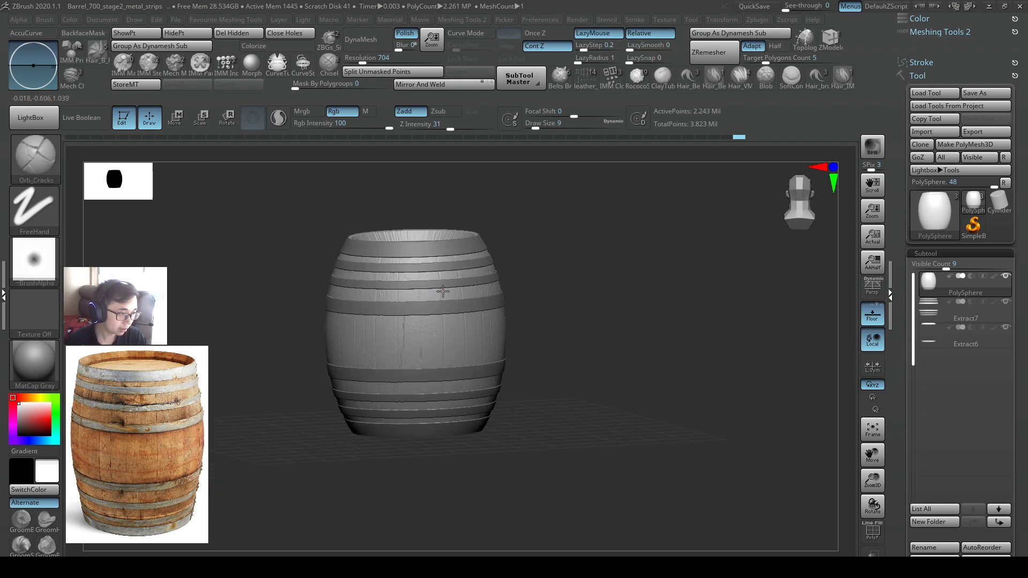
left_click_drag(442, 291, 469, 341)
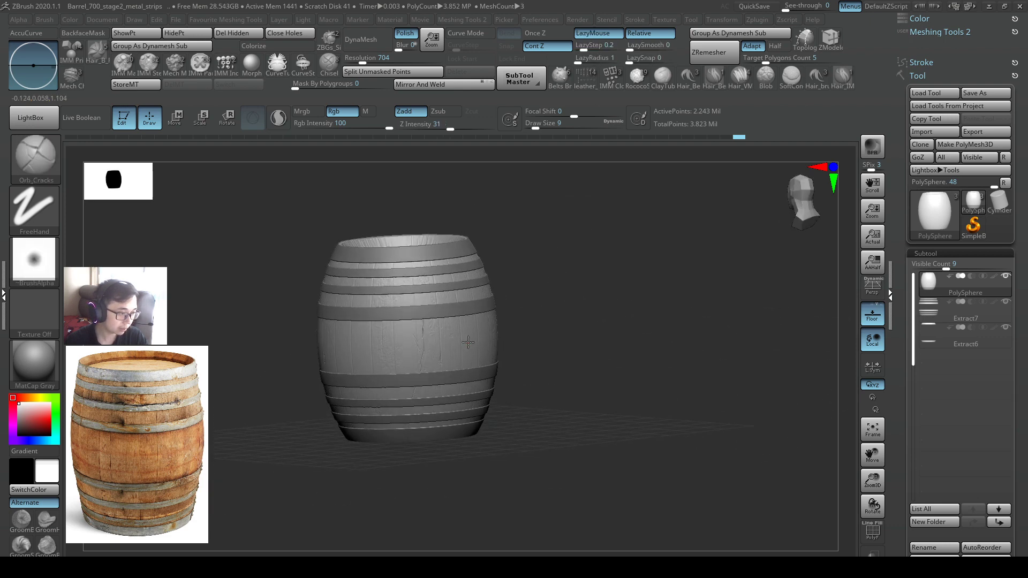
left_click_drag(469, 341, 416, 354)
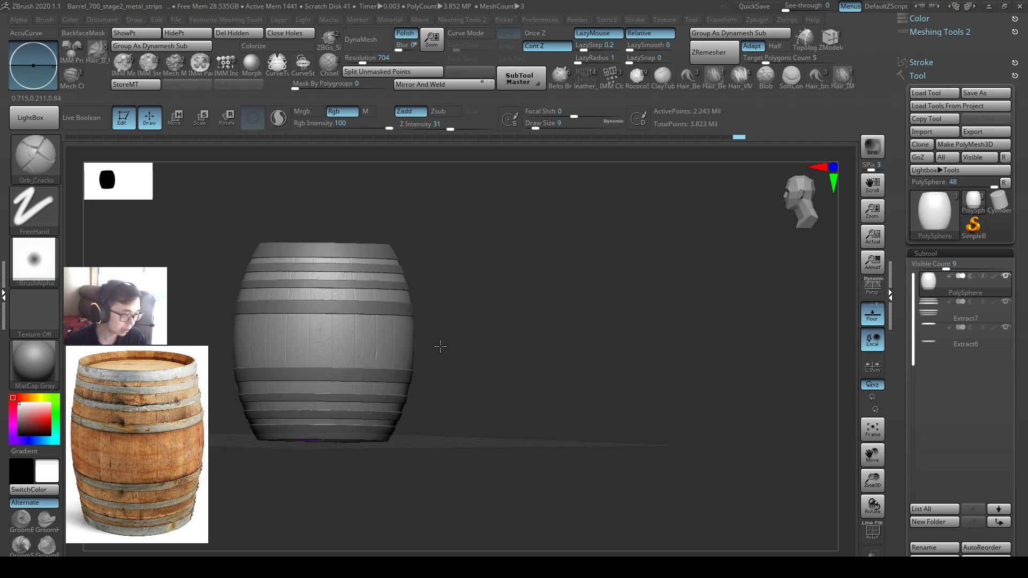
left_click_drag(439, 345, 399, 367)
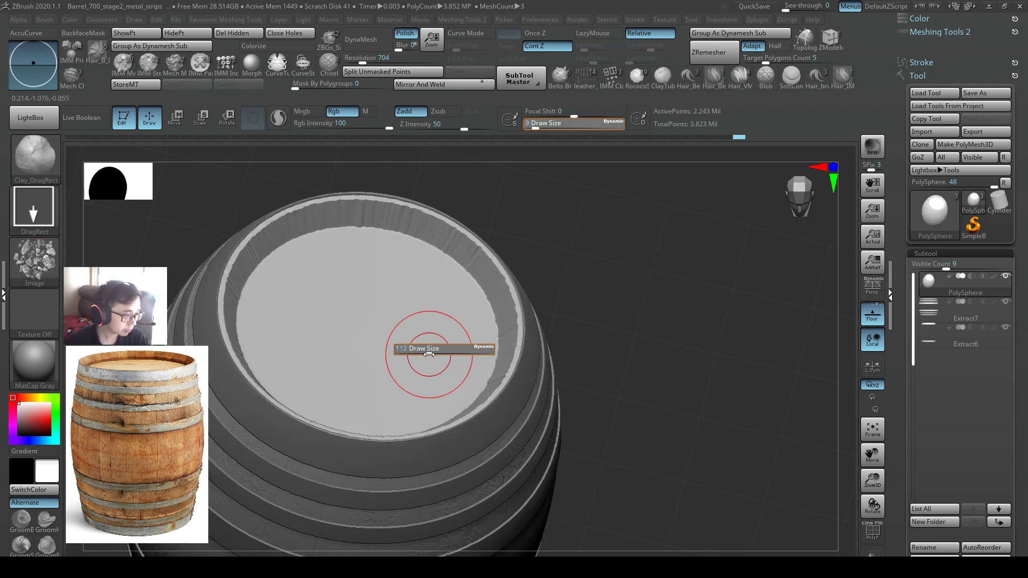
Stamp cracked wood texture repeatedly over the recessed top lid, covering its lower area too.
left_click_drag(429, 354, 427, 285)
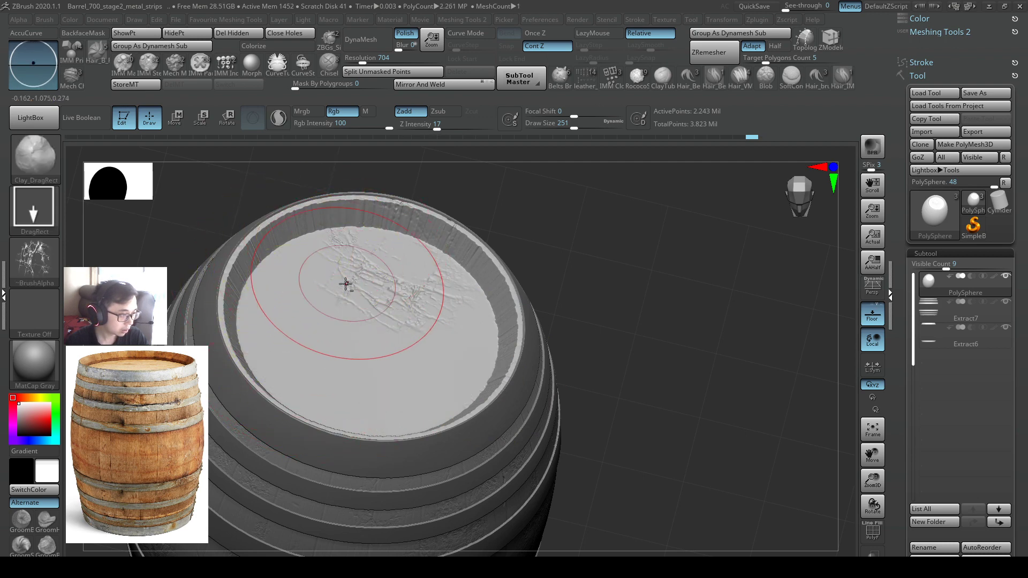
left_click_drag(346, 283, 438, 423)
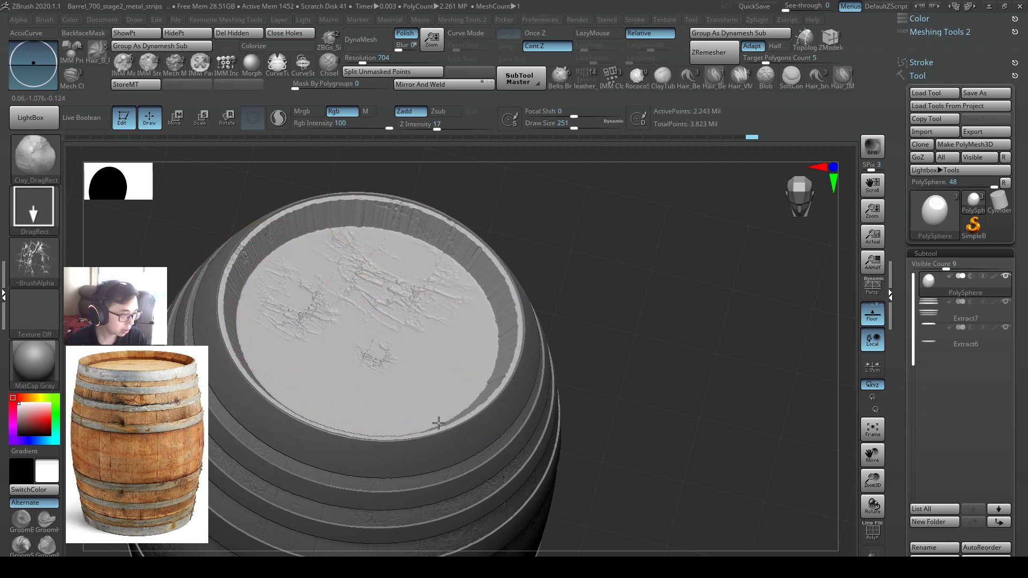
left_click_drag(438, 424, 363, 374)
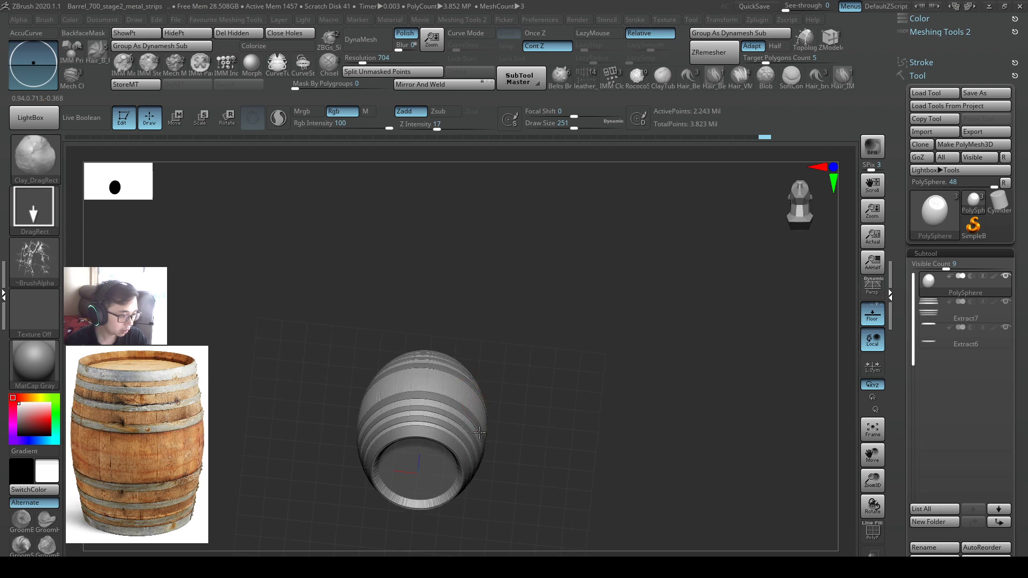
left_click_drag(478, 433, 432, 356)
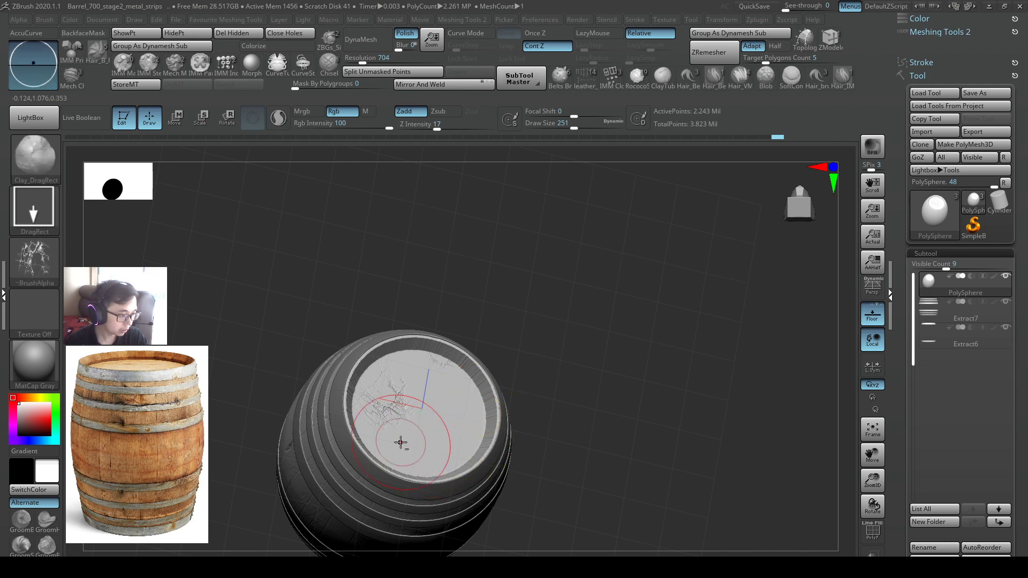
left_click_drag(413, 442, 476, 452)
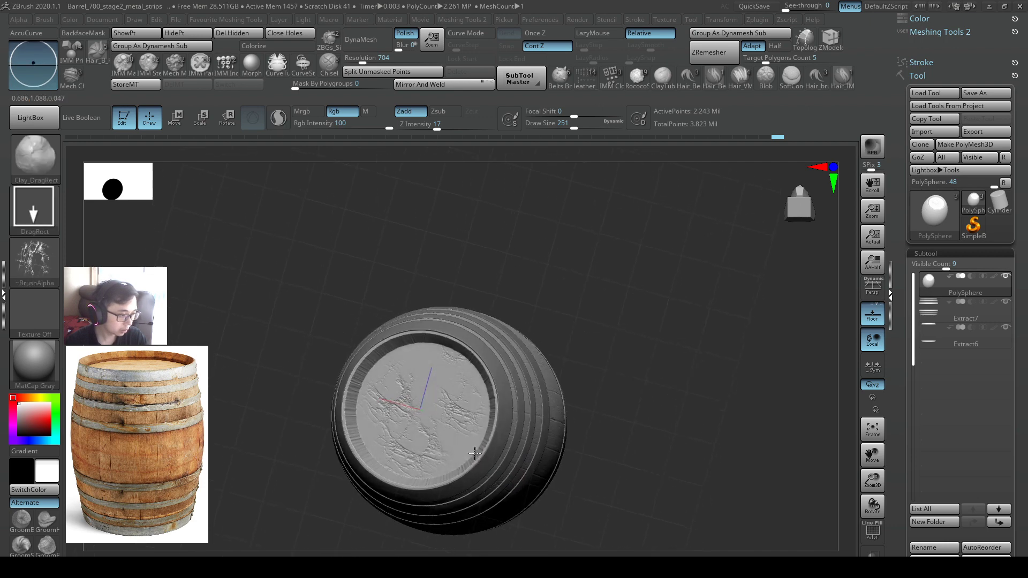
left_click_drag(475, 452, 456, 401)
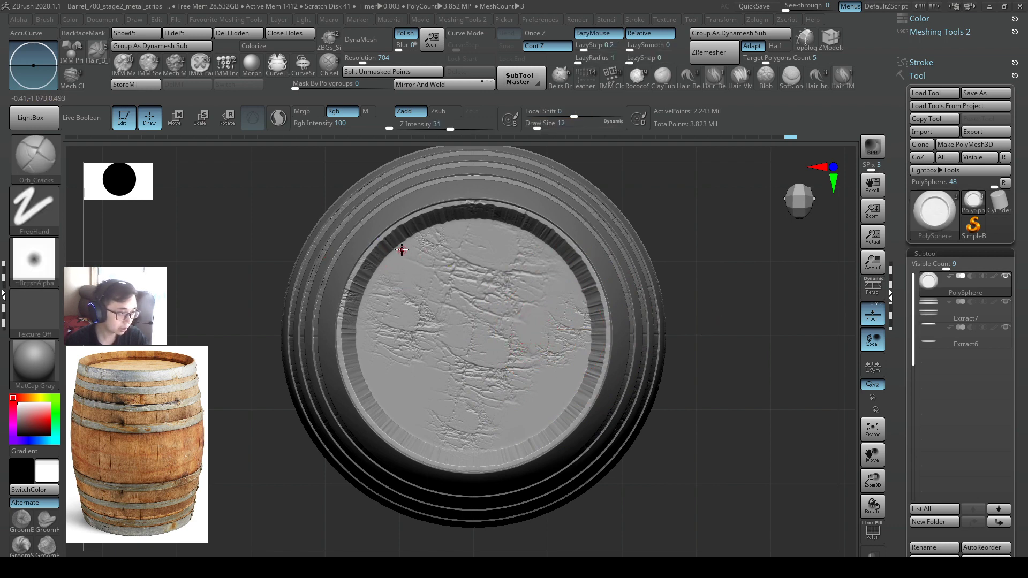
Carve three deeper crack strokes across the lid, one near its upper rim.
left_click_drag(374, 251, 609, 297)
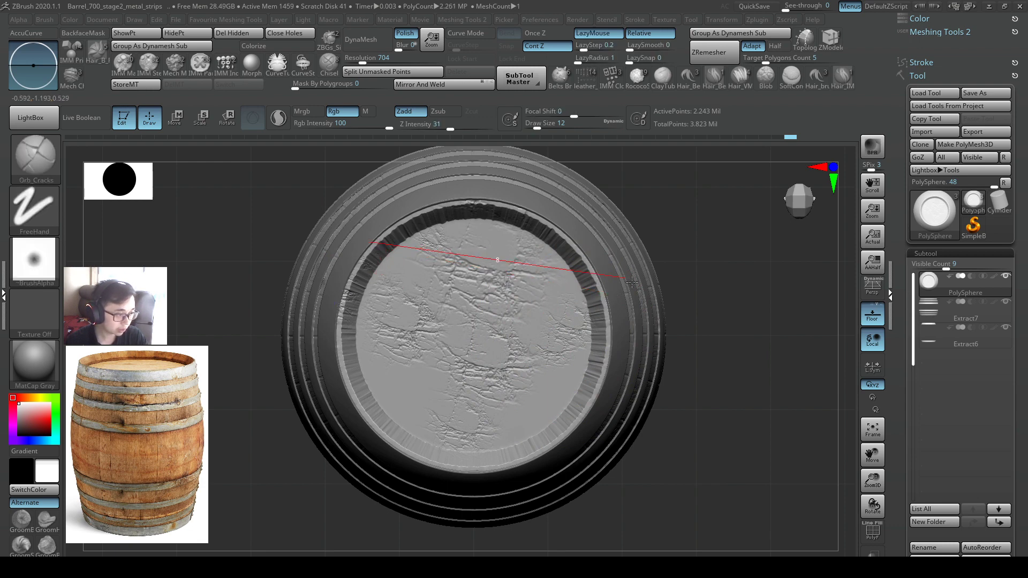
left_click_drag(630, 282, 519, 287)
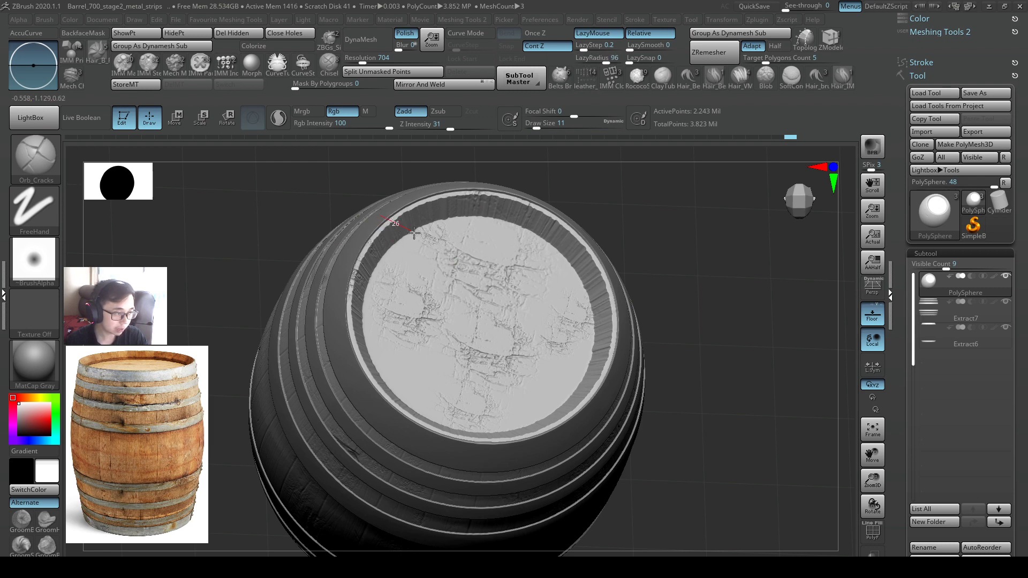
left_click_drag(393, 226, 603, 302)
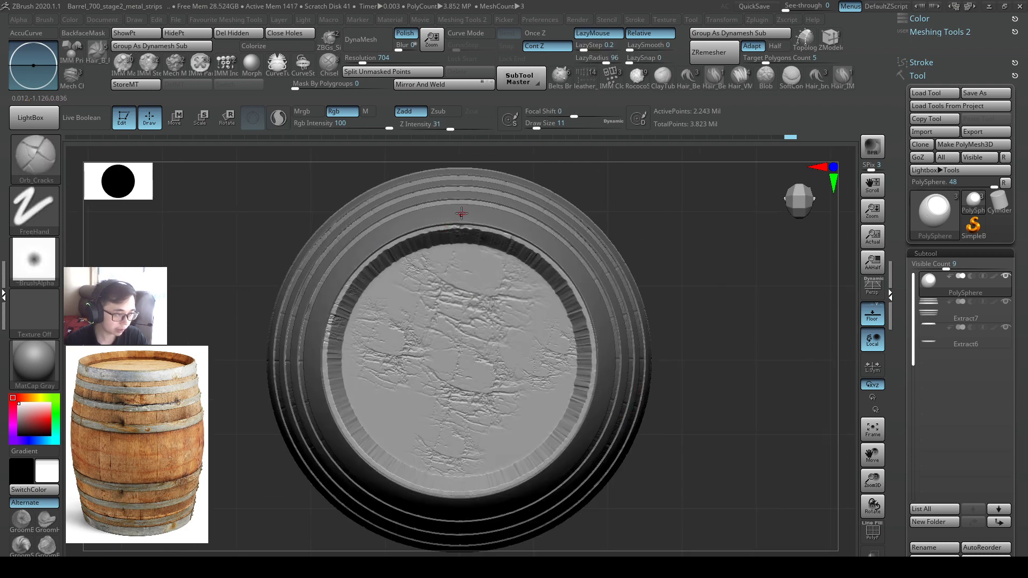
Carve a straight plank seam across the lid, then review the whole barrel from further out.
left_click_drag(462, 213, 457, 512)
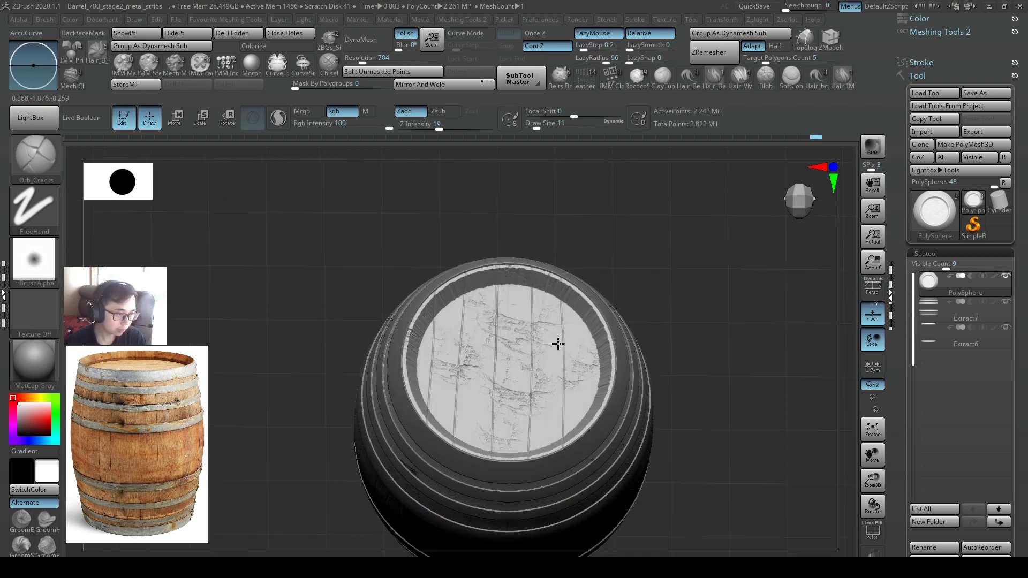
left_click_drag(557, 344, 593, 334)
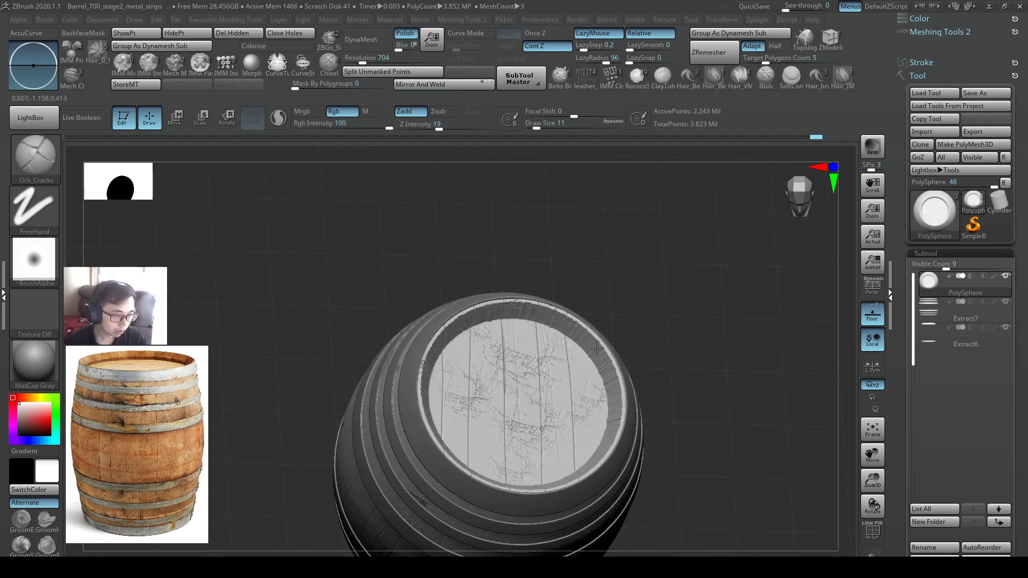
left_click_drag(596, 349, 589, 475)
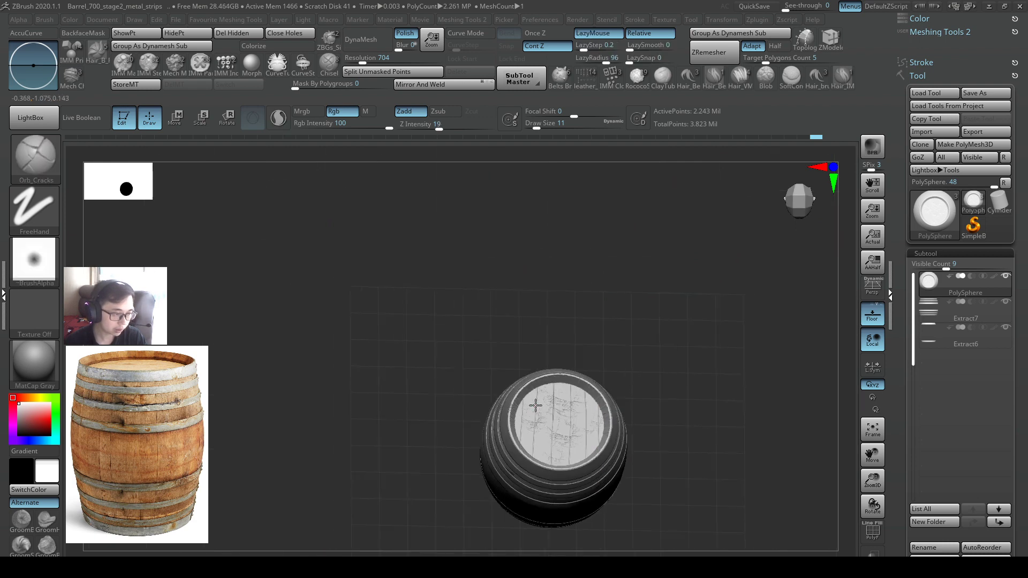
Polish over the lid planks with hPolish to soften the harsh cracked texture.
left_click_drag(534, 405, 567, 420)
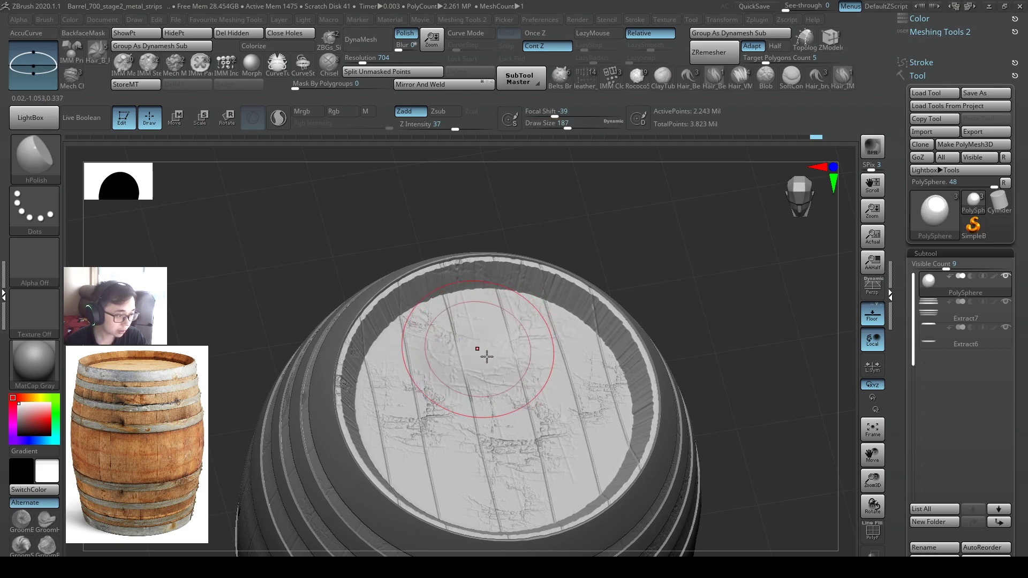
left_click_drag(478, 348, 583, 419)
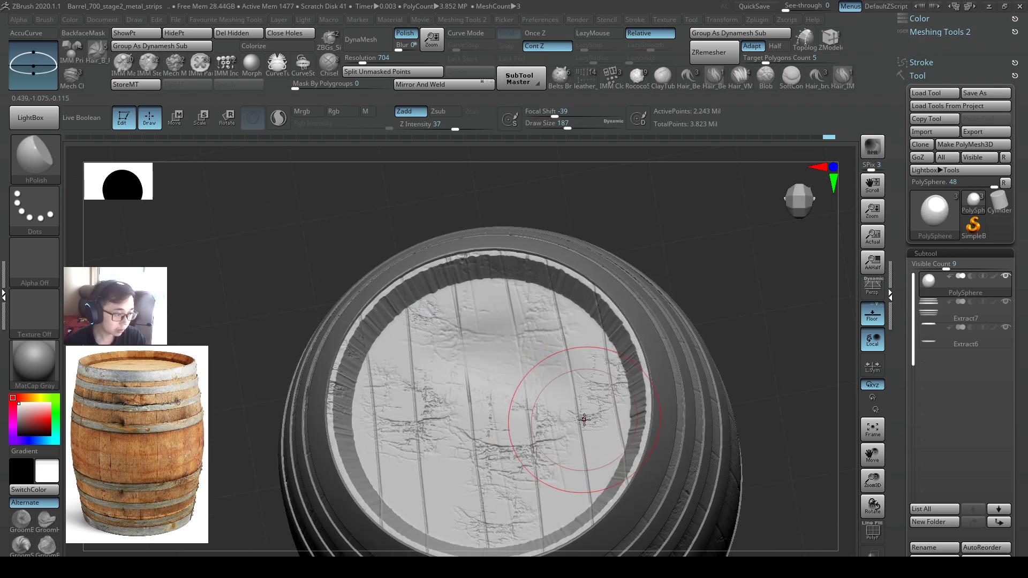
left_click_drag(583, 419, 557, 311)
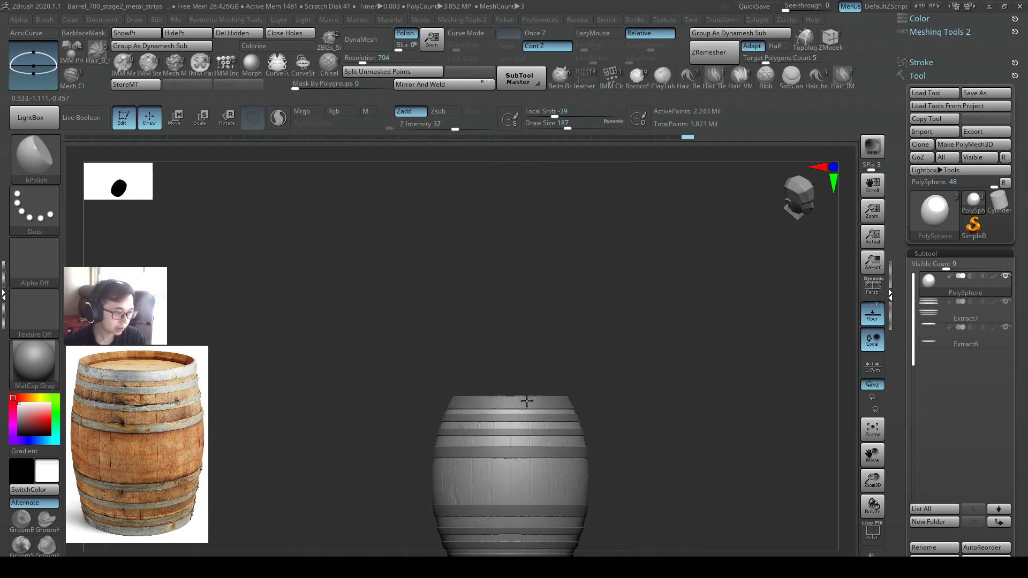
left_click_drag(524, 399, 525, 340)
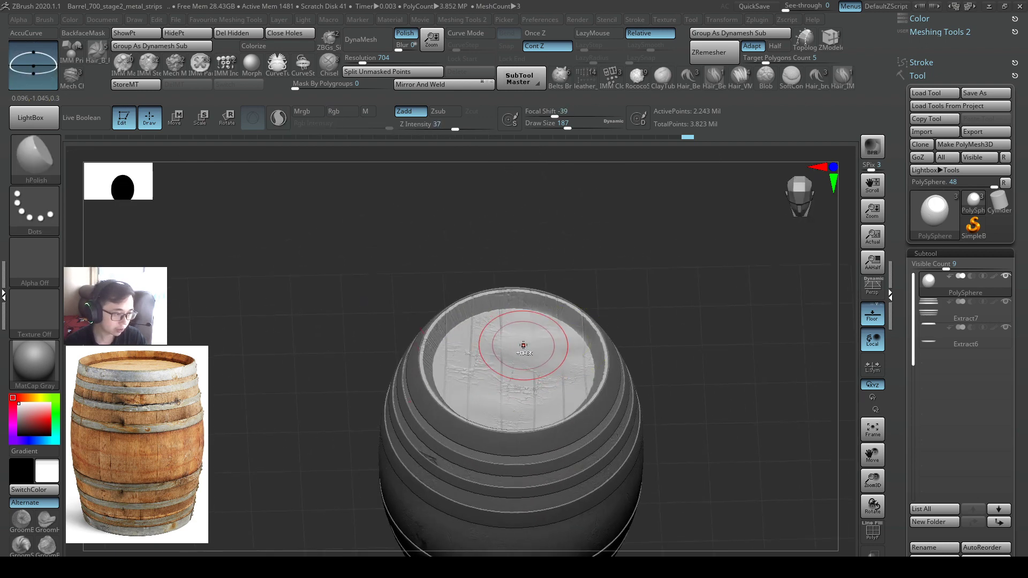